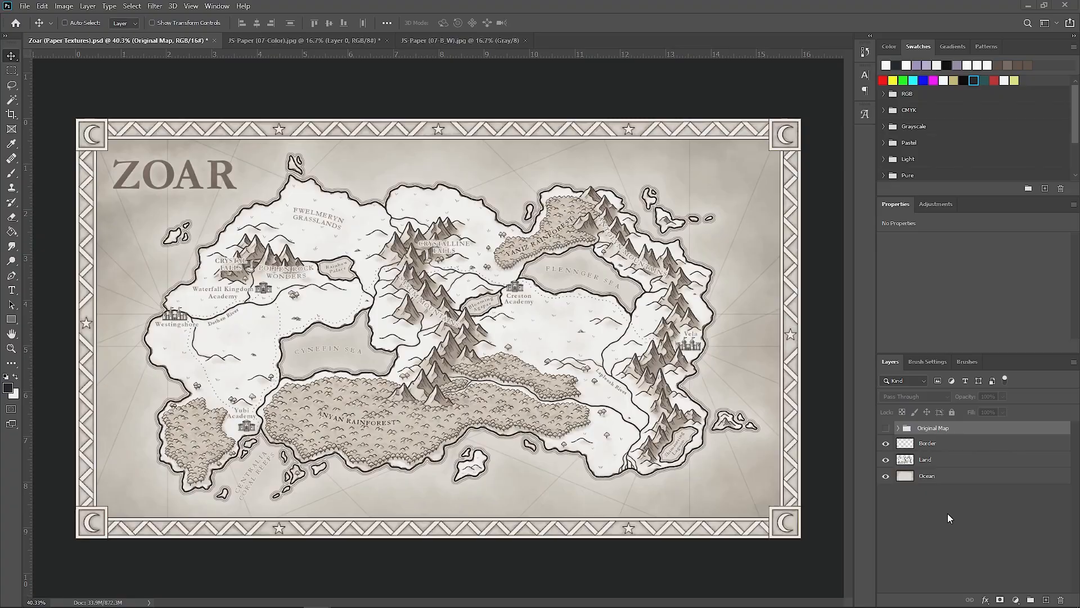
{"action": "mouse_move", "coordinate": [911, 517]}
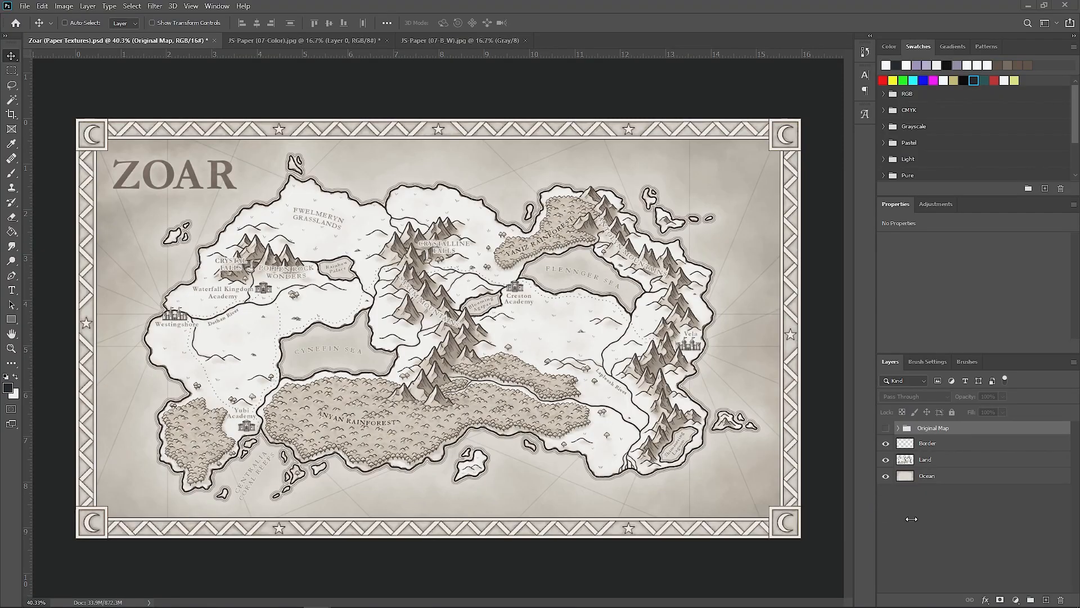
{"action": "mouse_move", "coordinate": [846, 522]}
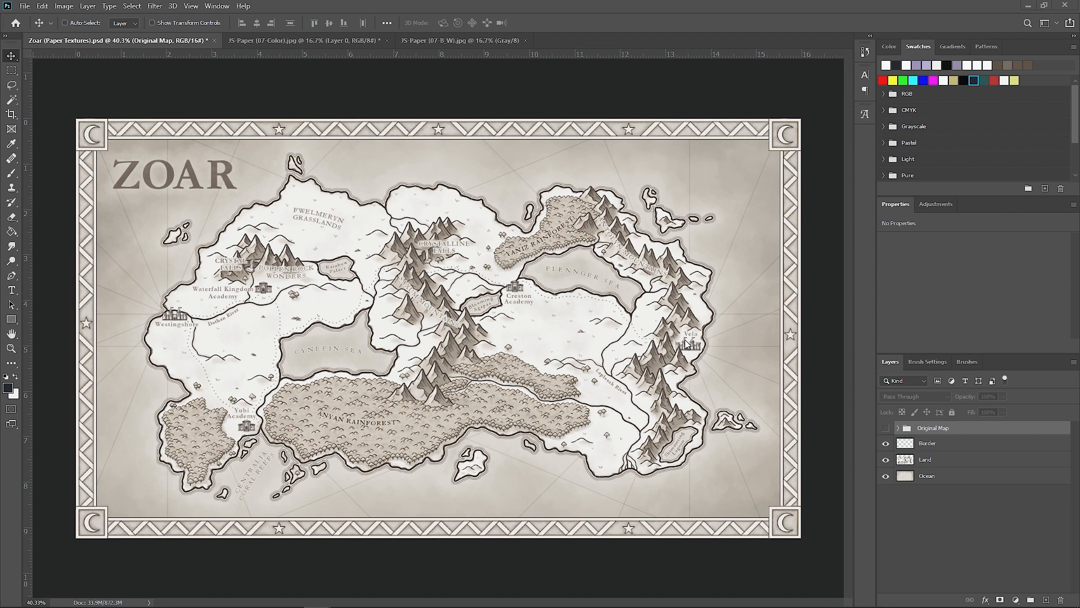
{"action": "mouse_move", "coordinate": [825, 416]}
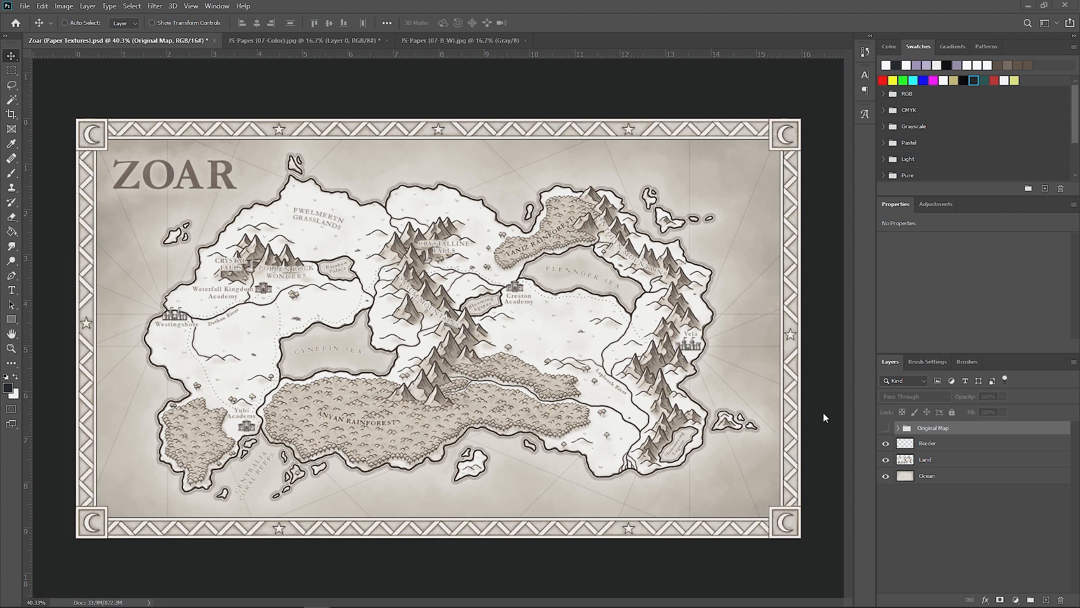
{"action": "mouse_move", "coordinate": [827, 343]}
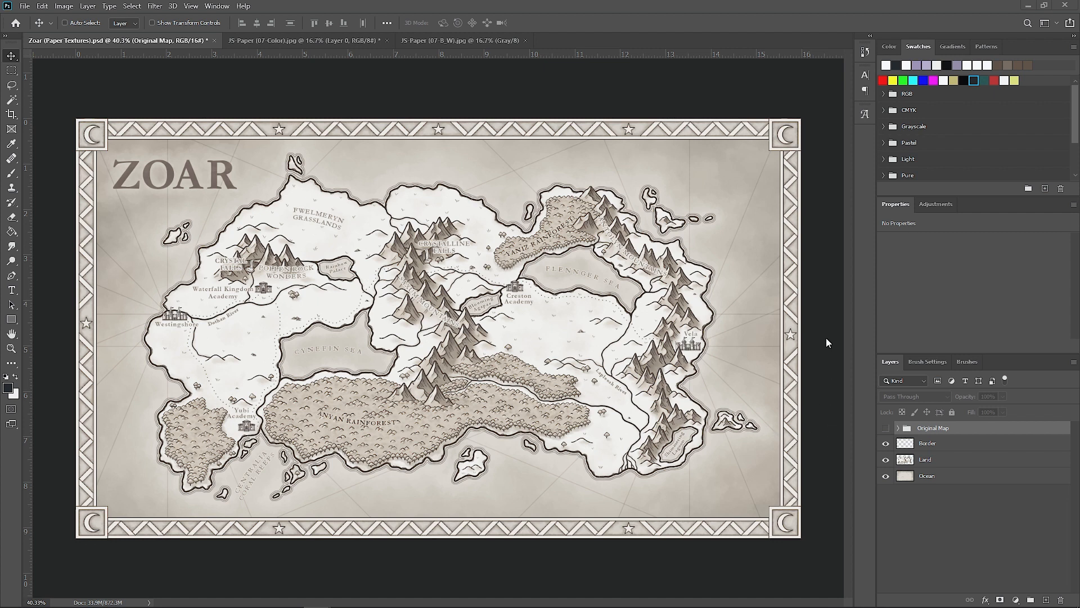
{"action": "mouse_move", "coordinate": [499, 122]}
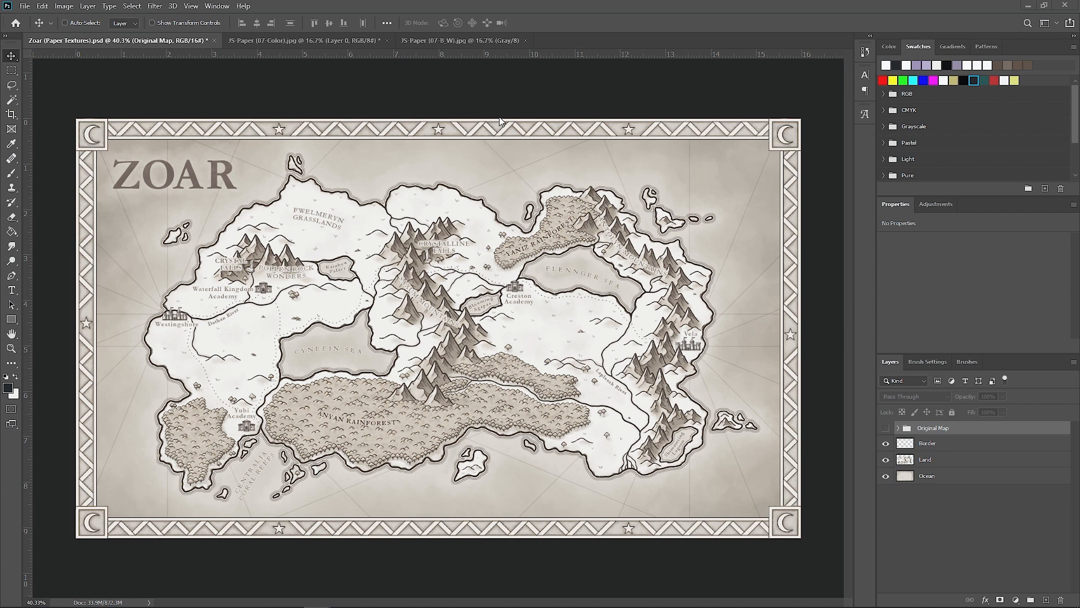
Step: Place the coloured paper texture over the ZOAR map as a Multiply layer and begin closing its file
{"action": "left_click", "coordinate": [303, 41]}
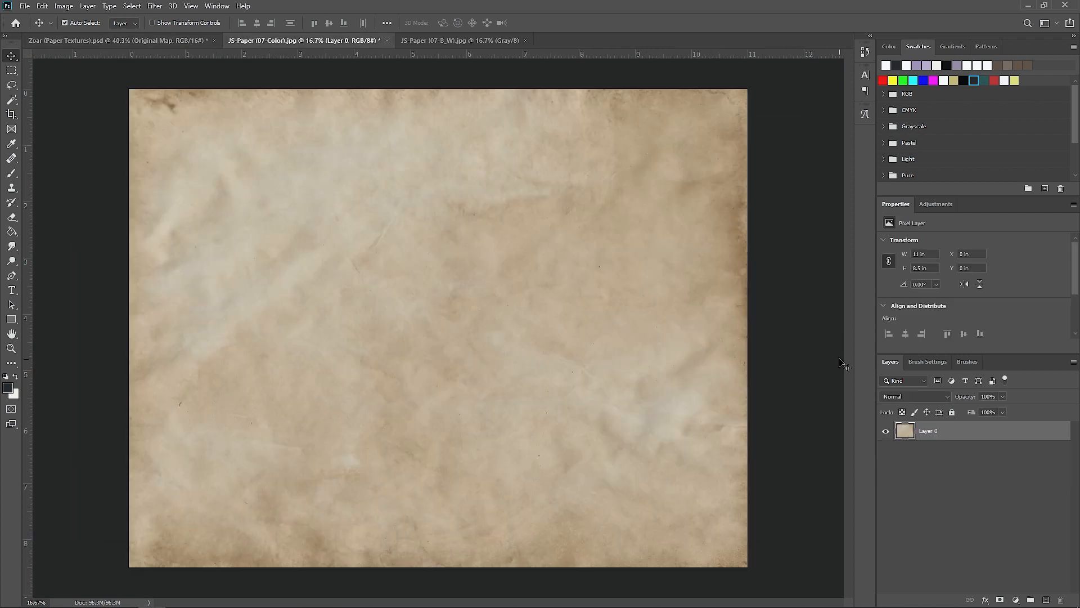
{"action": "left_click", "coordinate": [104, 41]}
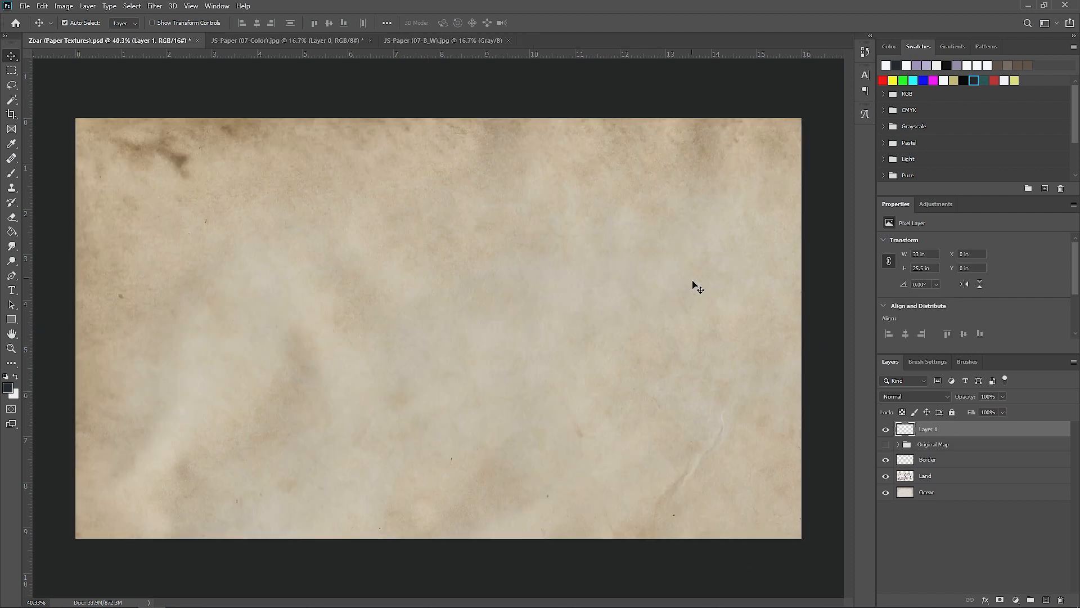
{"action": "left_click", "coordinate": [915, 396]}
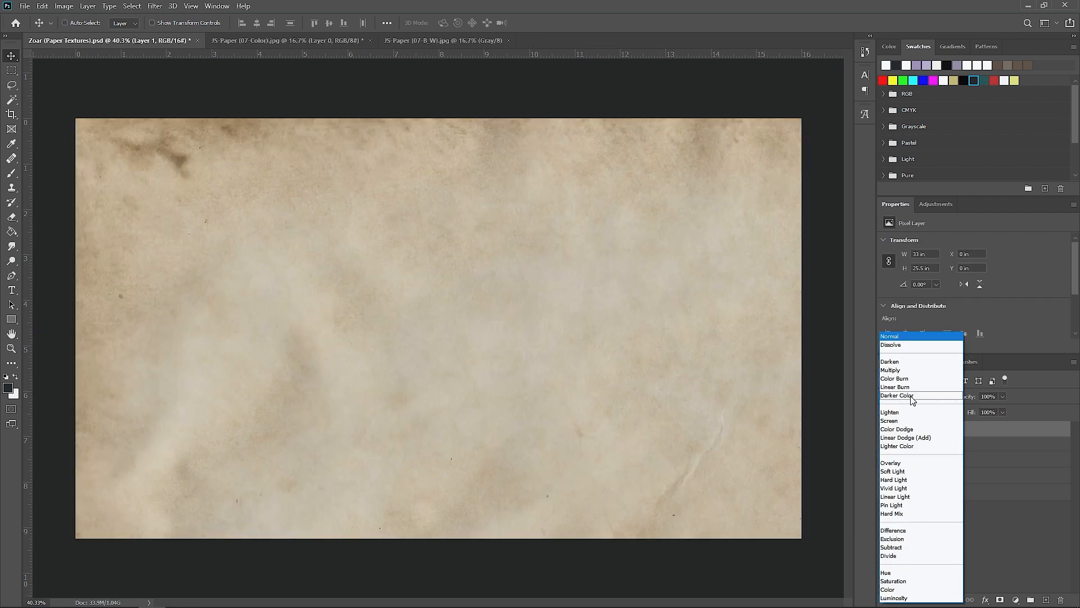
{"action": "left_click", "coordinate": [891, 371]}
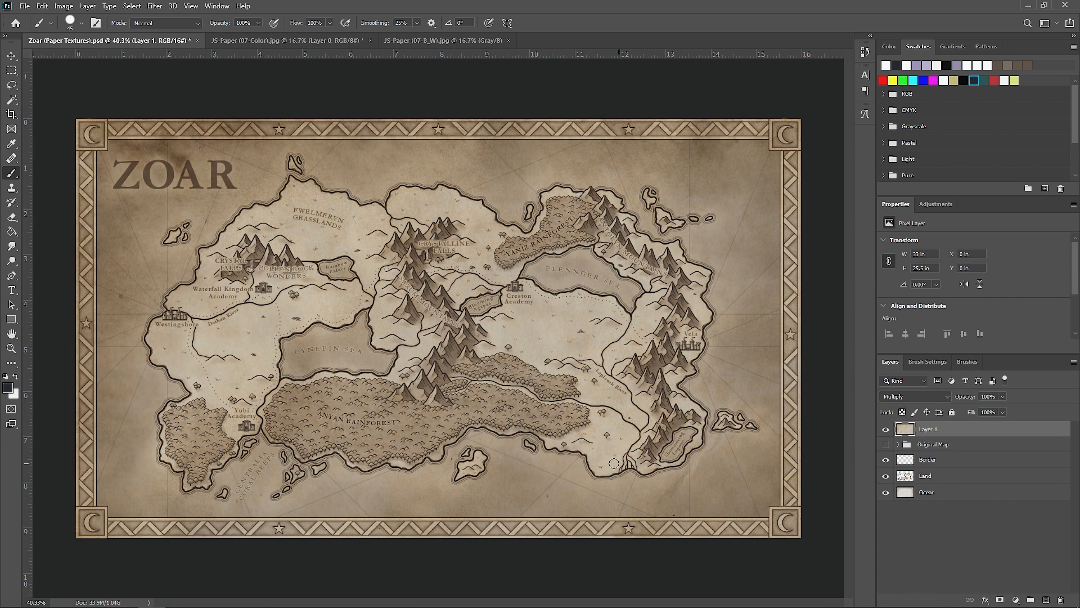
{"action": "mouse_move", "coordinate": [821, 441]}
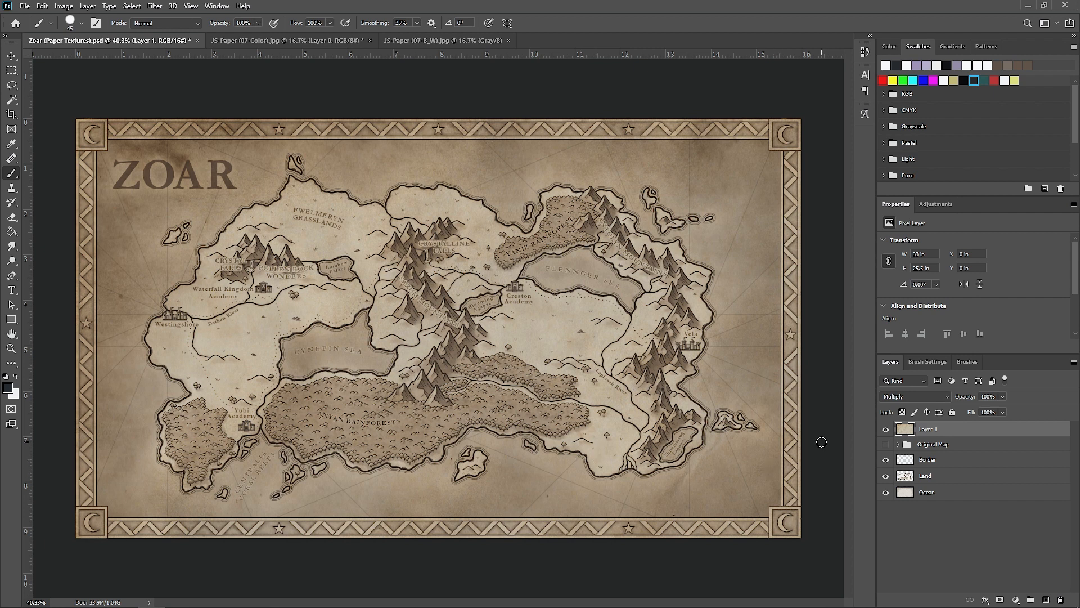
{"action": "left_click", "coordinate": [933, 428]}
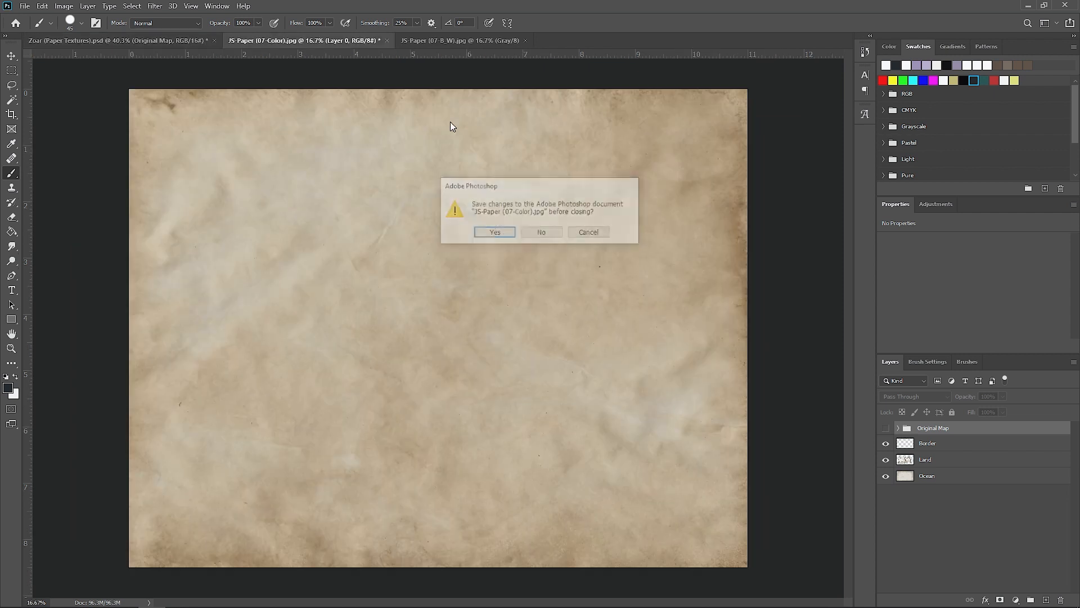
Step: Discard the colour paper file, then load the B&W paper's Gray channel as a selection to isolate its dark grain
{"action": "left_click", "coordinate": [541, 232]}
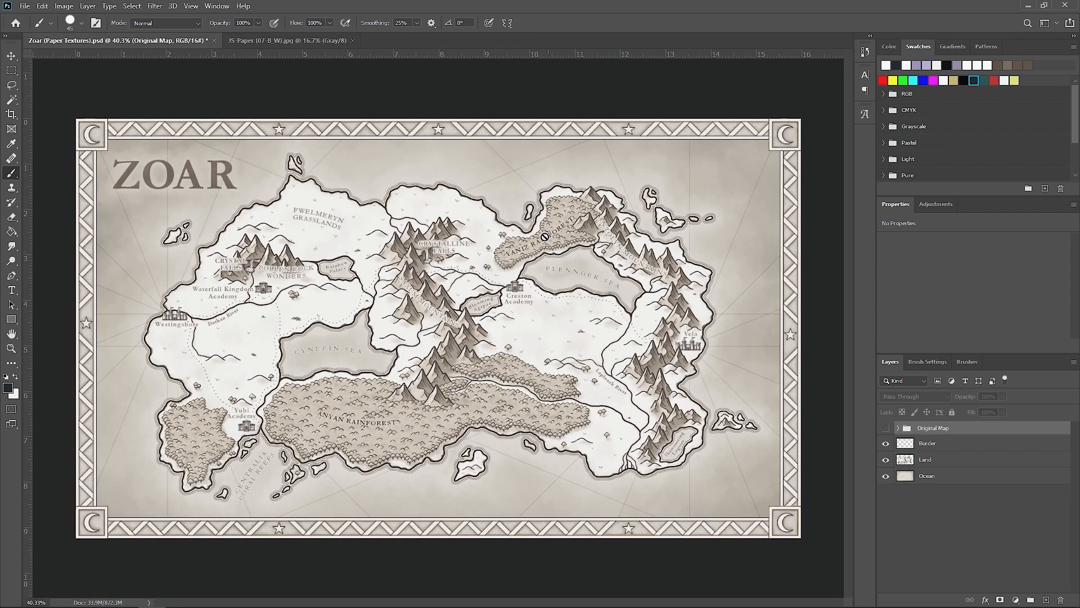
{"action": "left_click", "coordinate": [282, 40]}
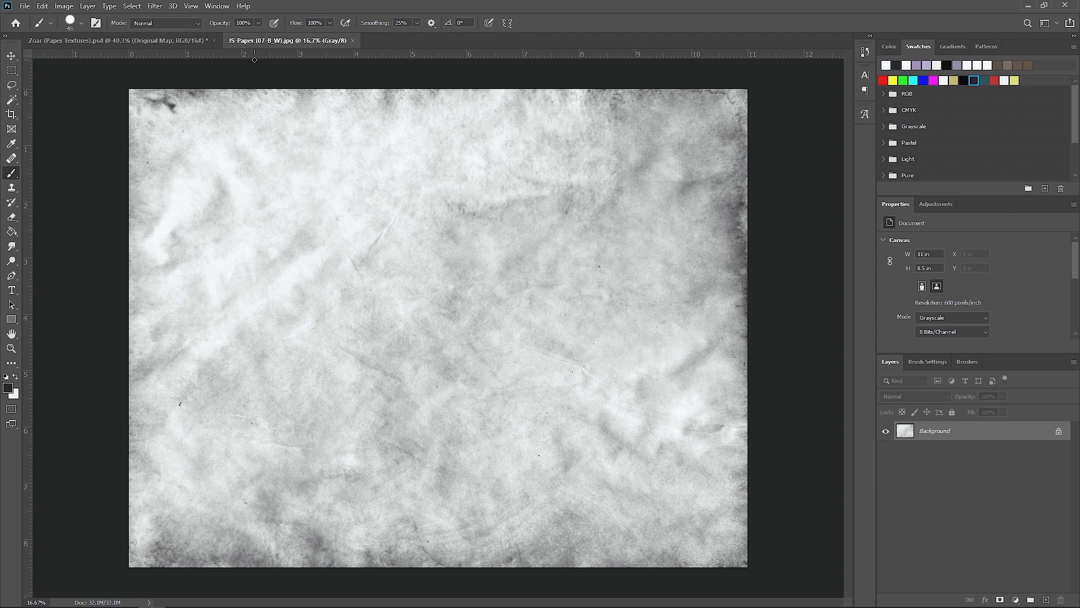
{"action": "mouse_move", "coordinate": [633, 176]}
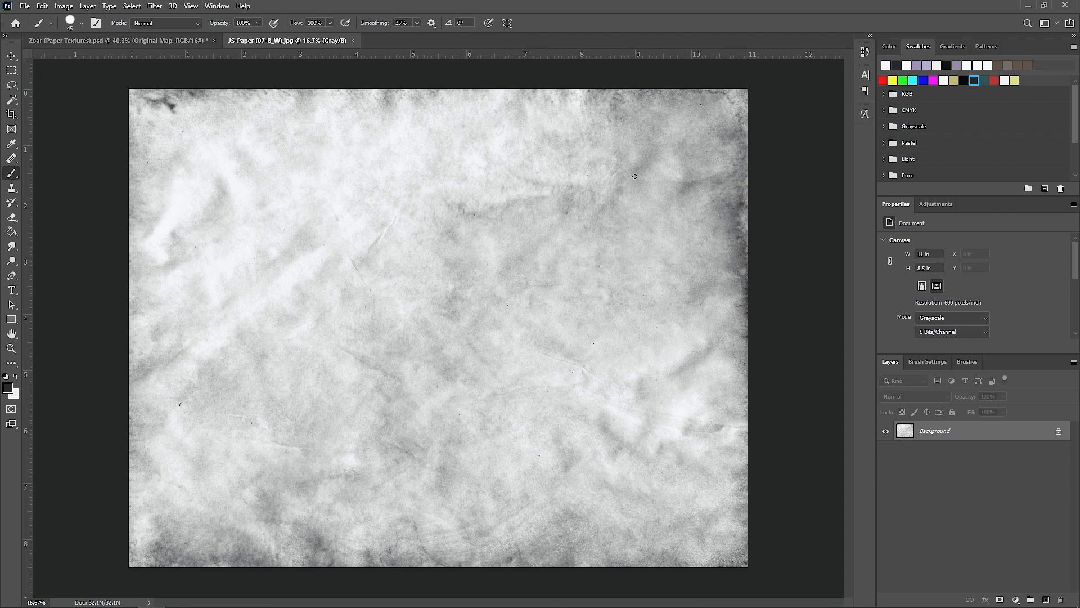
{"action": "mouse_move", "coordinate": [986, 466]}
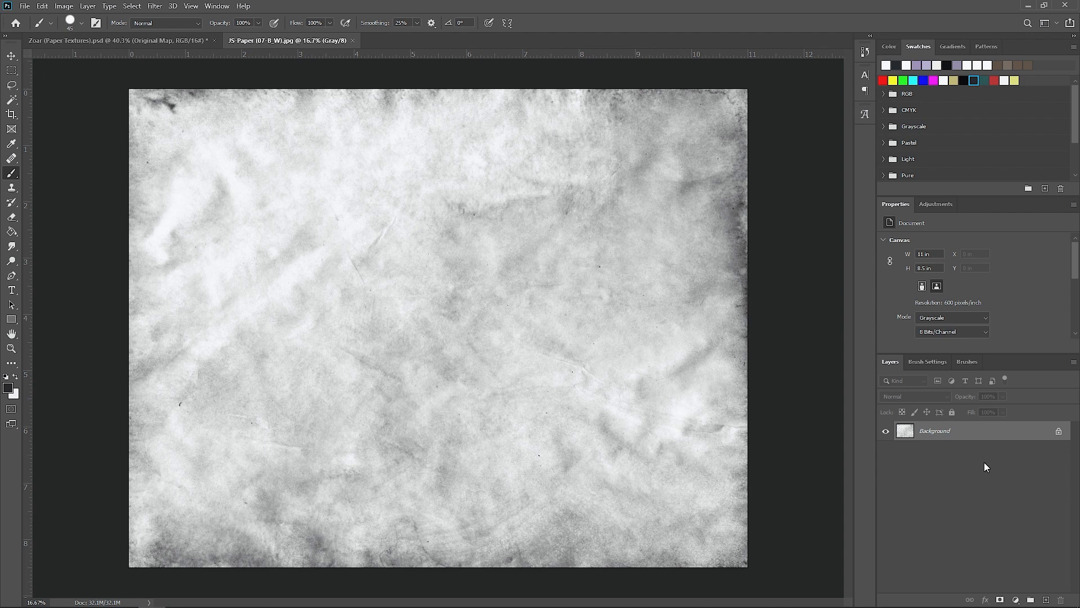
{"action": "mouse_move", "coordinate": [1060, 434]}
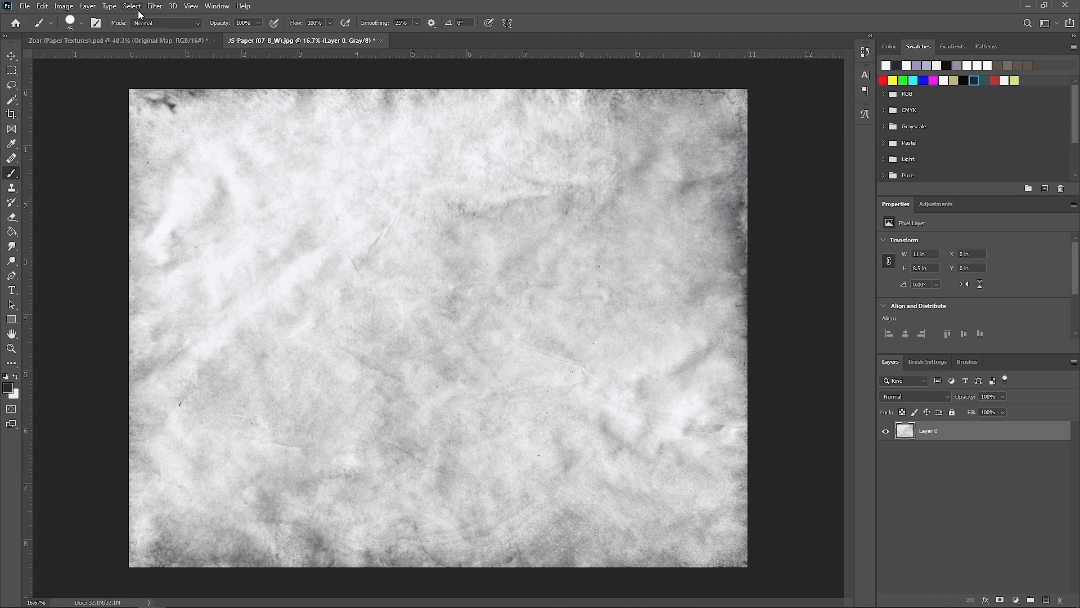
{"action": "left_click", "coordinate": [131, 5]}
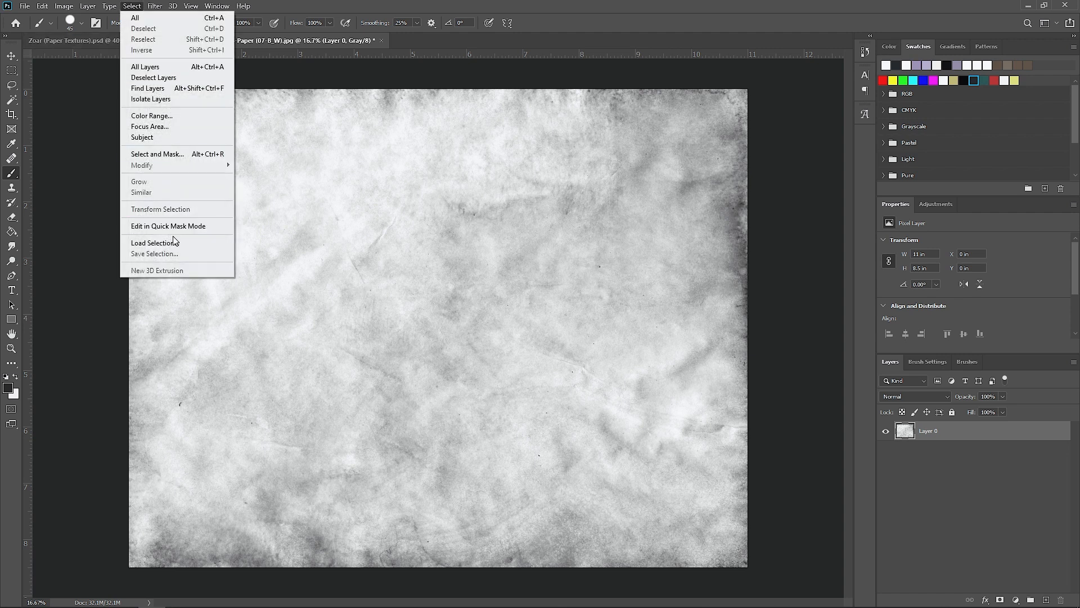
{"action": "left_click", "coordinate": [154, 243]}
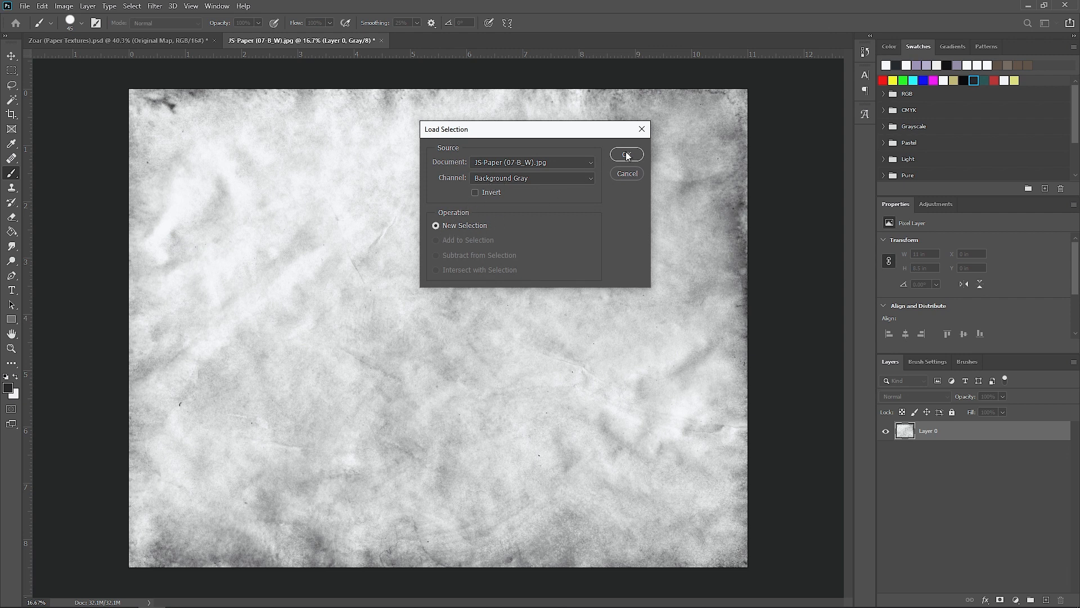
{"action": "left_click", "coordinate": [626, 154]}
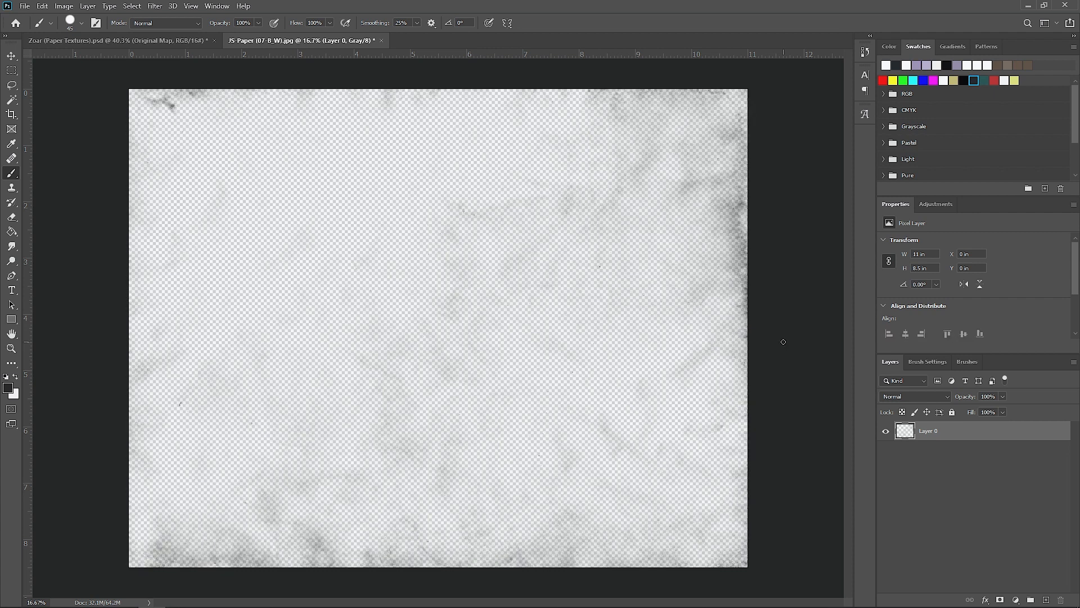
{"action": "mouse_move", "coordinate": [938, 434]}
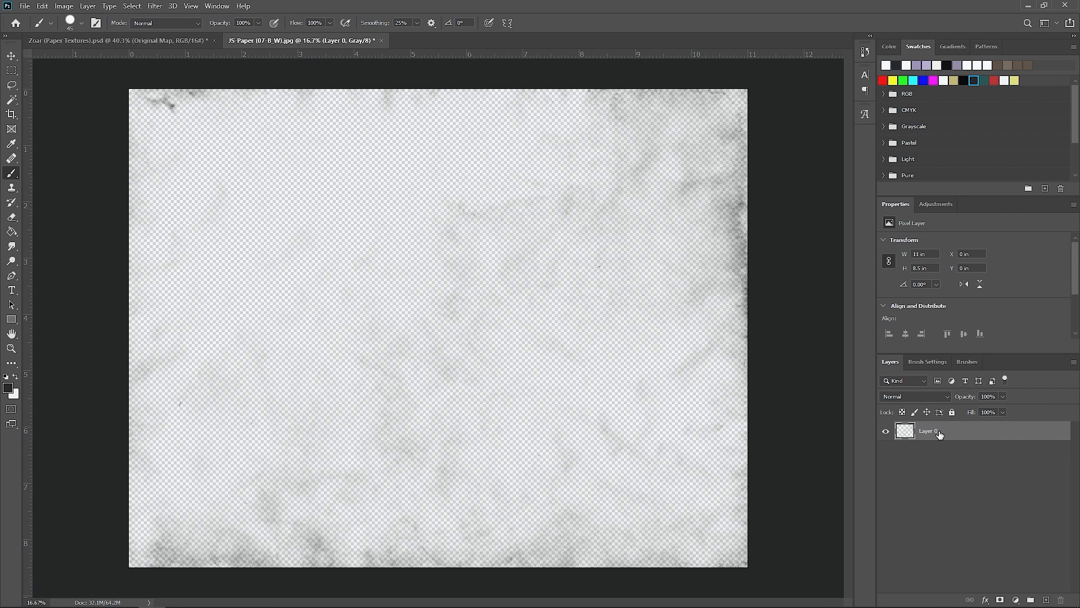
{"action": "mouse_move", "coordinate": [941, 438]}
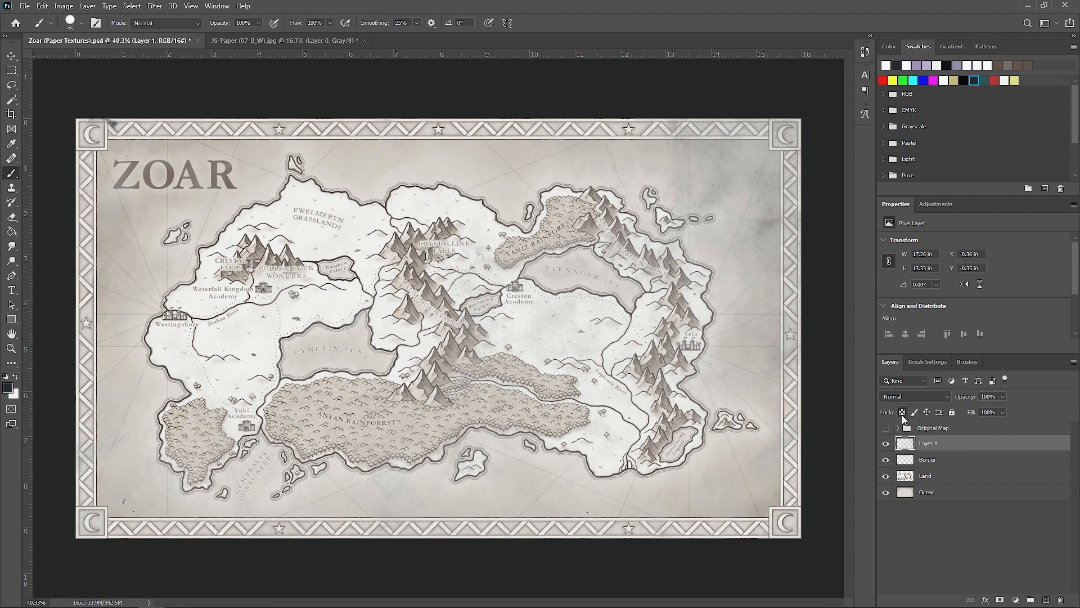
{"action": "mouse_move", "coordinate": [902, 413]}
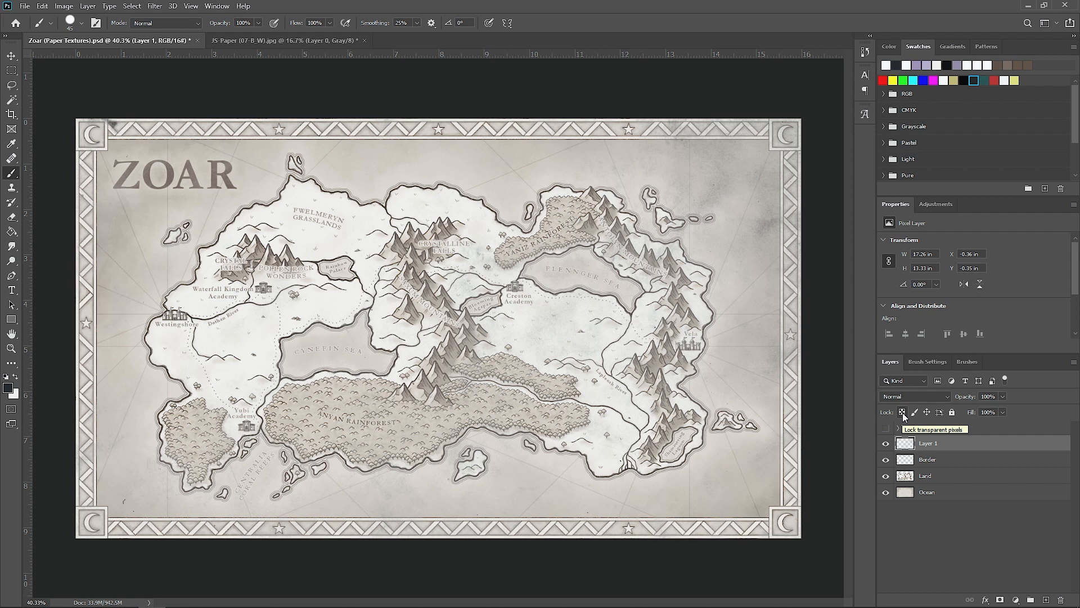
Step: Lock the grain layer's transparency, tint it warm brown, compare blend modes, and head to the File menu
{"action": "left_click", "coordinate": [887, 46]}
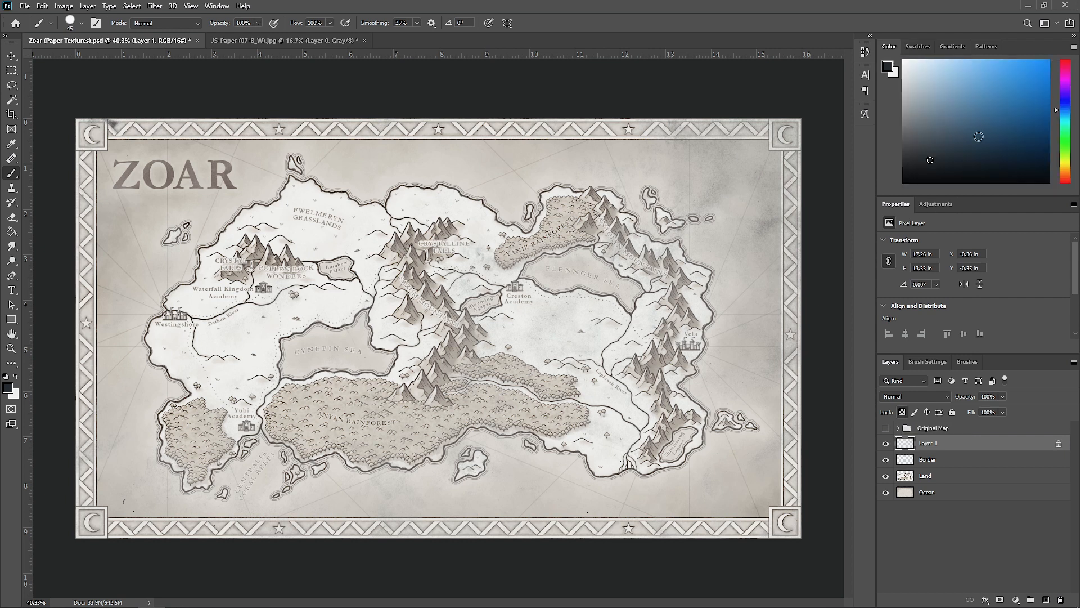
{"action": "left_click", "coordinate": [1001, 82]}
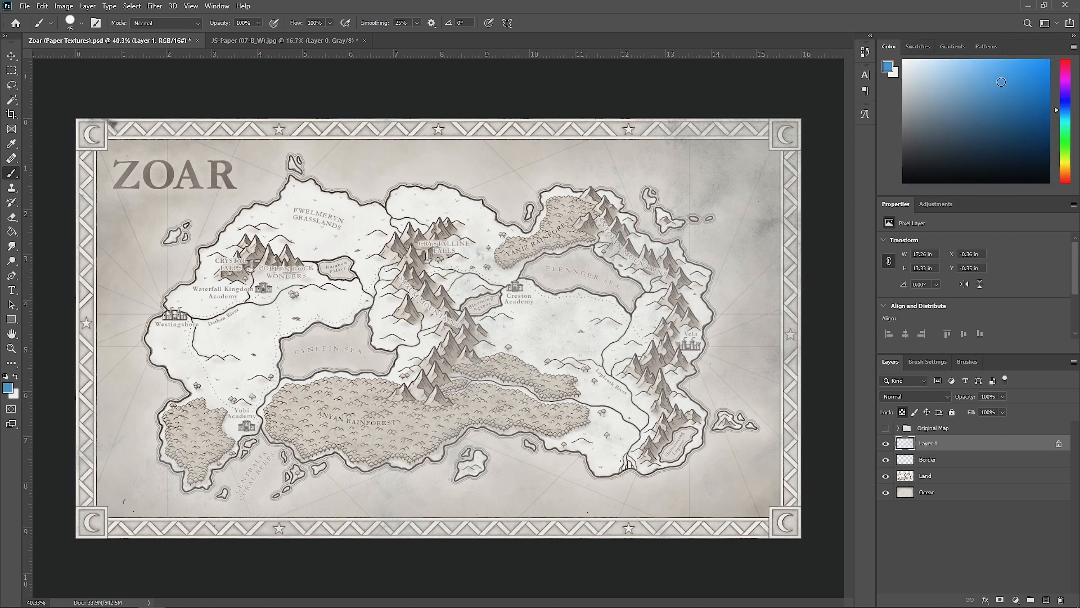
{"action": "mouse_move", "coordinate": [825, 206]}
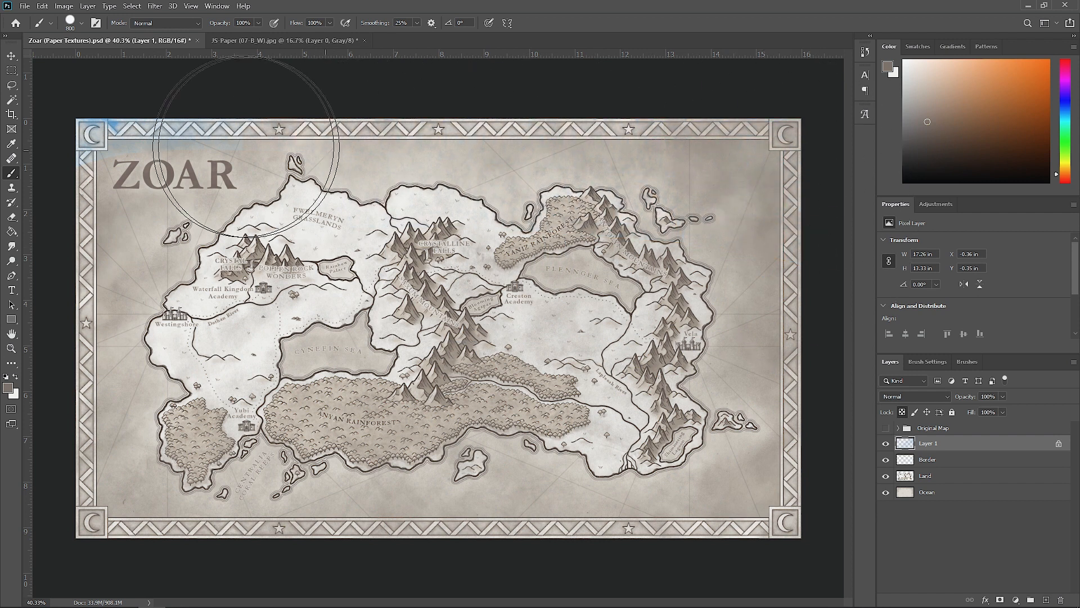
{"action": "mouse_move", "coordinate": [800, 358]}
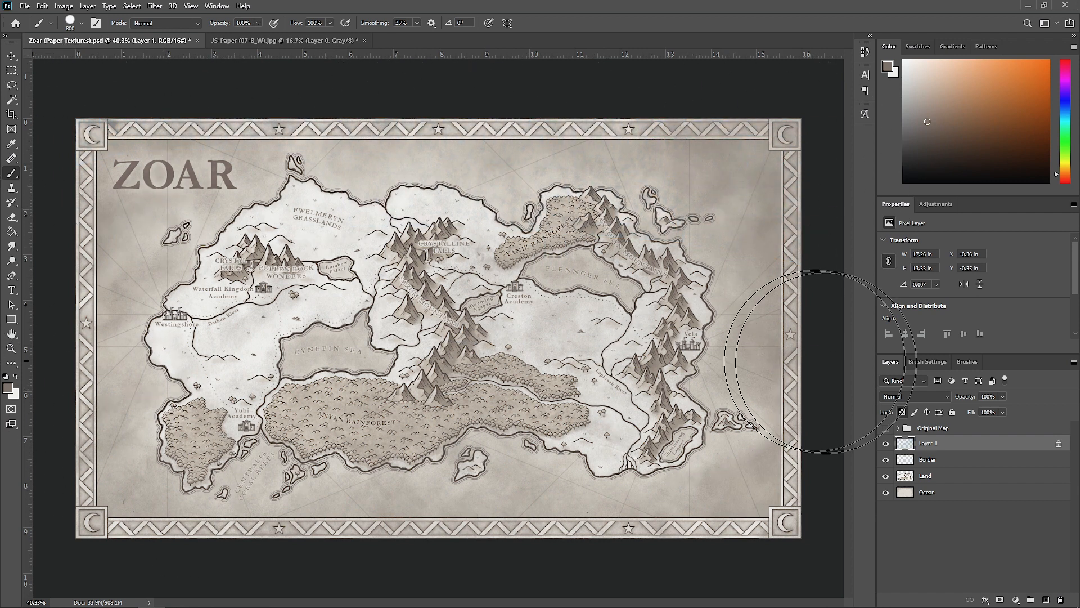
{"action": "left_click", "coordinate": [916, 396]}
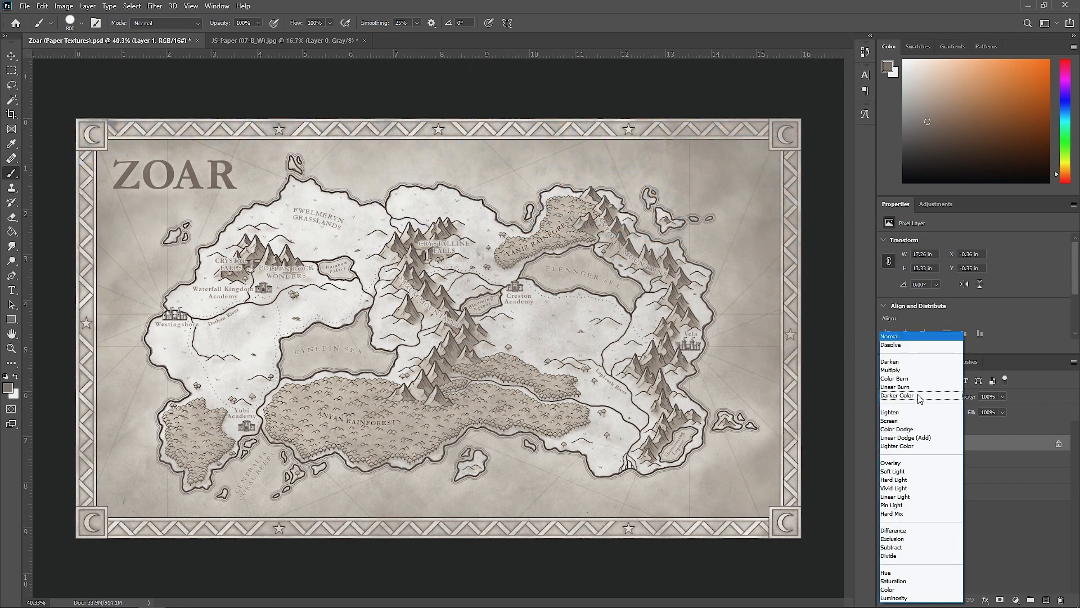
{"action": "left_click", "coordinate": [890, 371]}
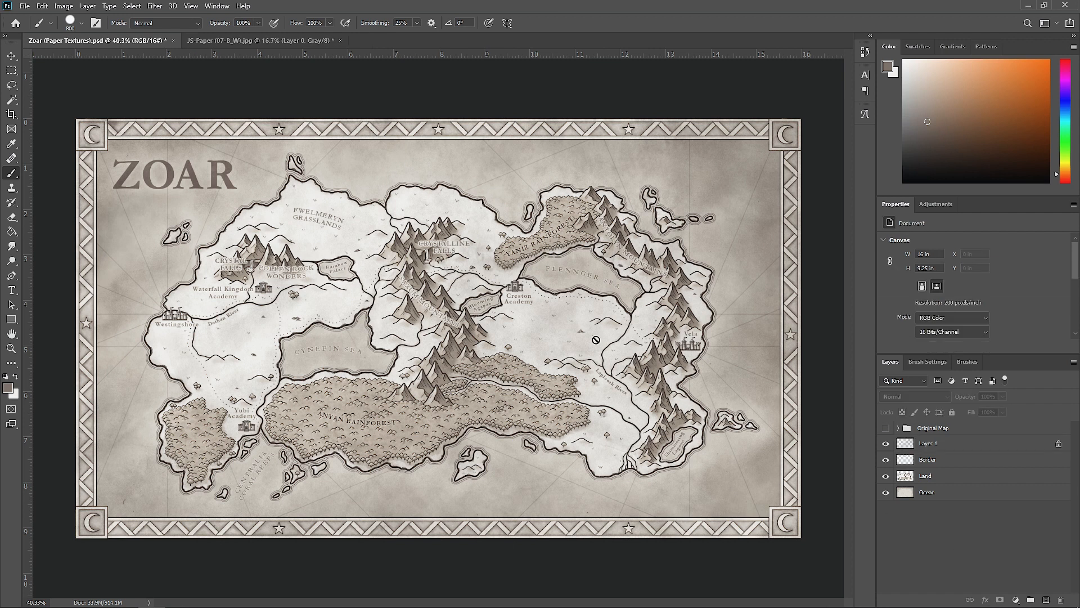
{"action": "left_click", "coordinate": [23, 6]}
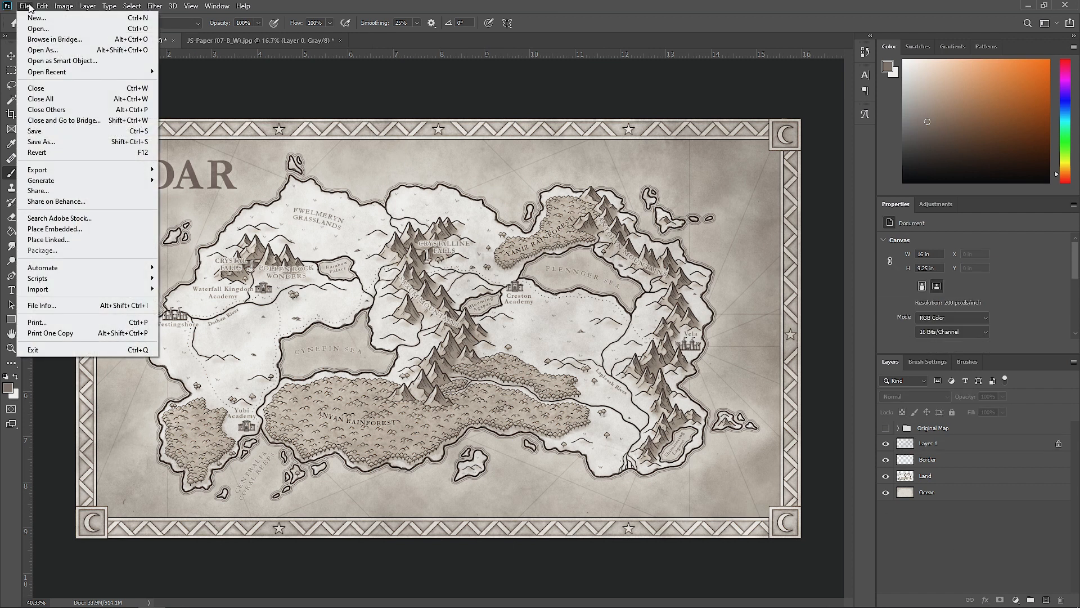
Step: Open the mottled JS-Paper 25-B_W texture from disk and switch to its document
{"action": "left_click", "coordinate": [37, 28]}
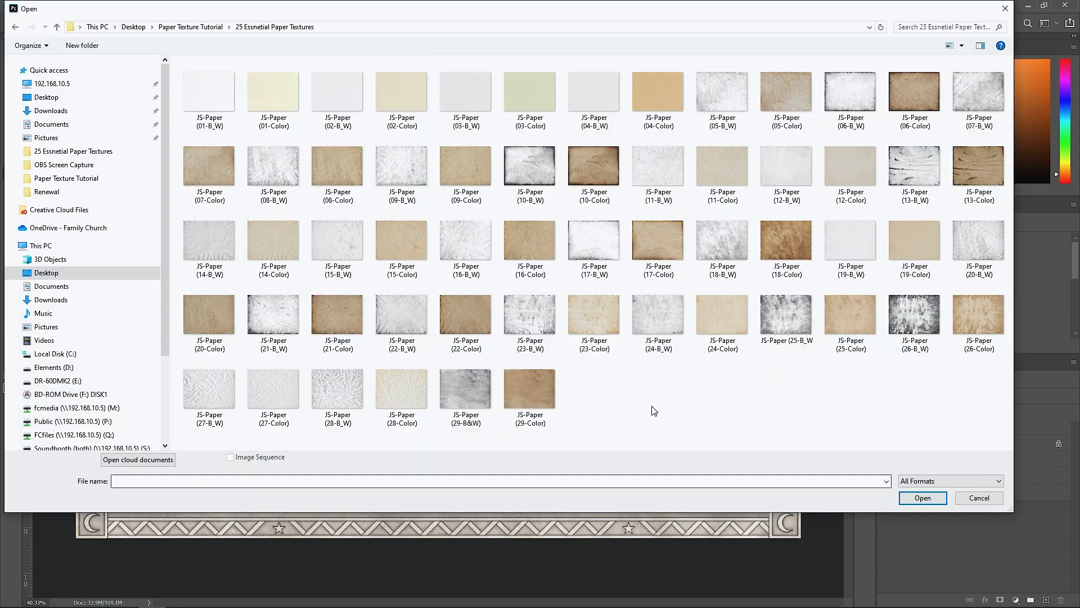
{"action": "mouse_move", "coordinate": [664, 391]}
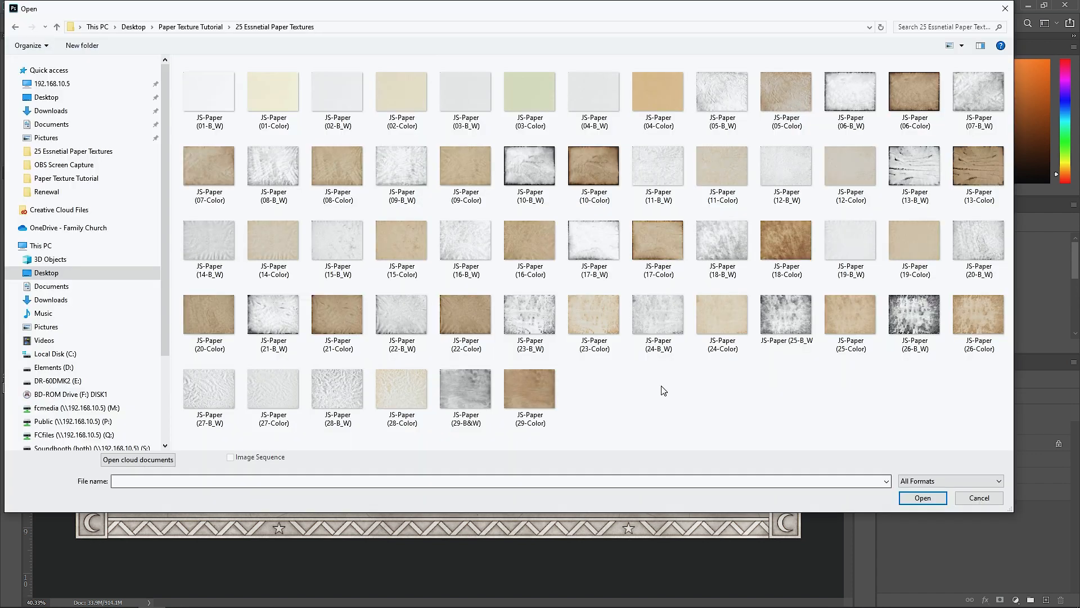
{"action": "mouse_move", "coordinate": [682, 400]}
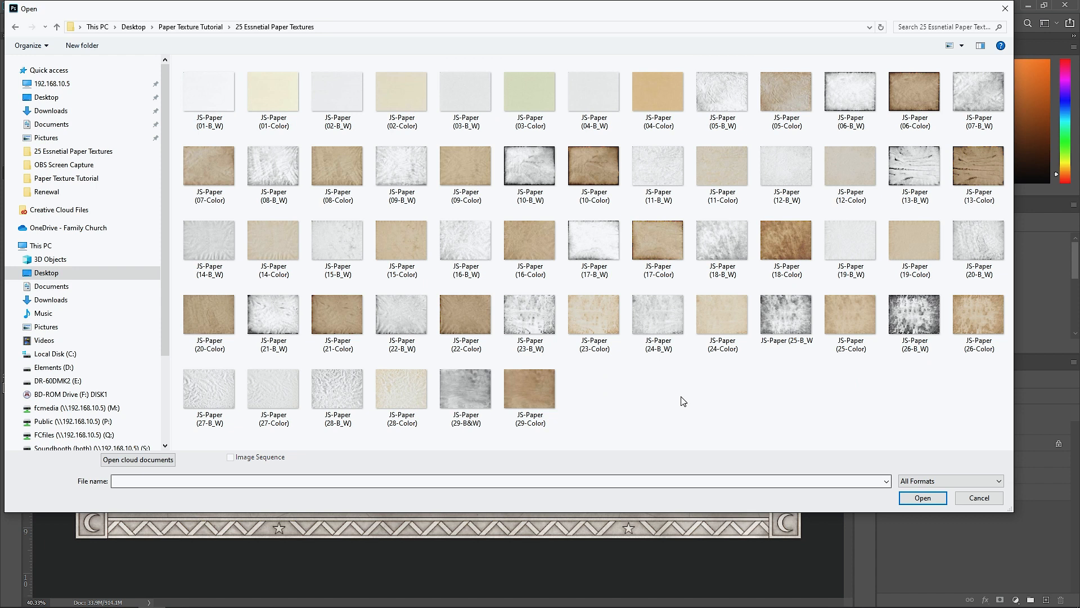
{"action": "mouse_move", "coordinate": [811, 399]}
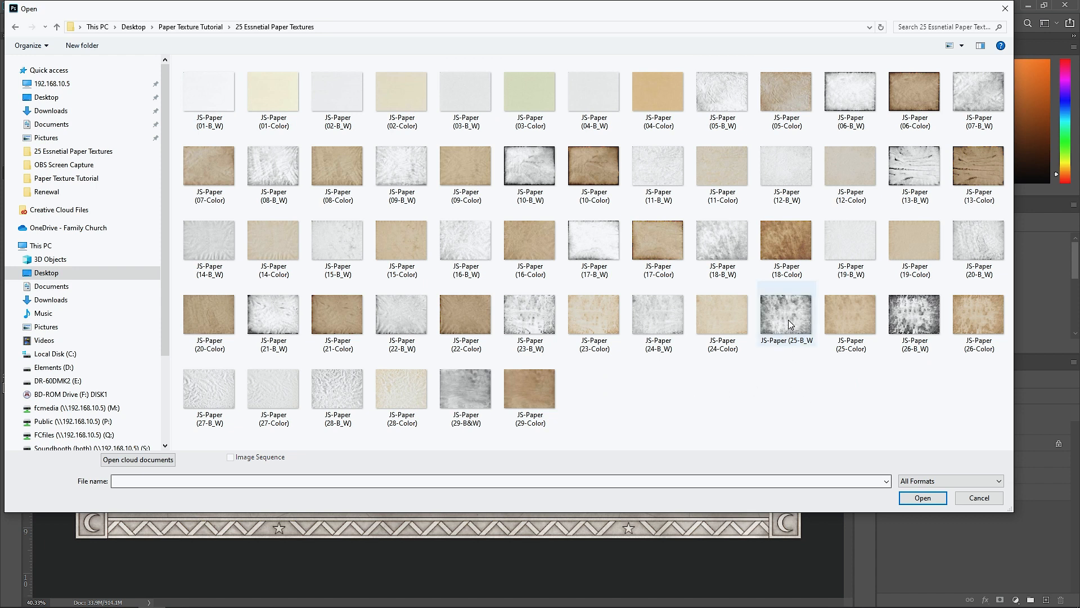
{"action": "left_click", "coordinate": [787, 314]}
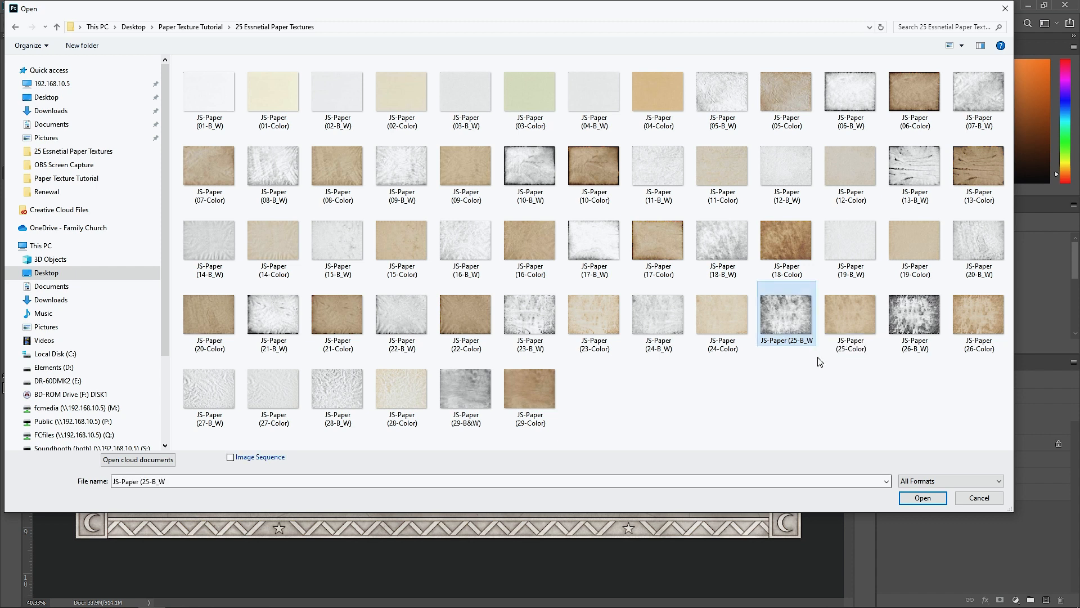
{"action": "left_click", "coordinate": [922, 497]}
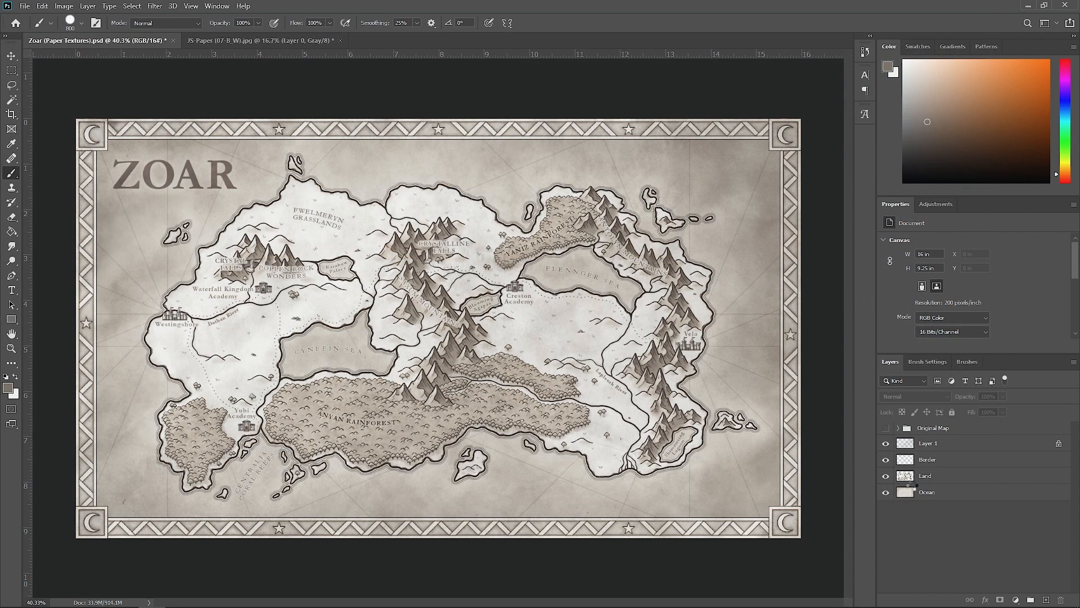
{"action": "left_click", "coordinate": [410, 41]}
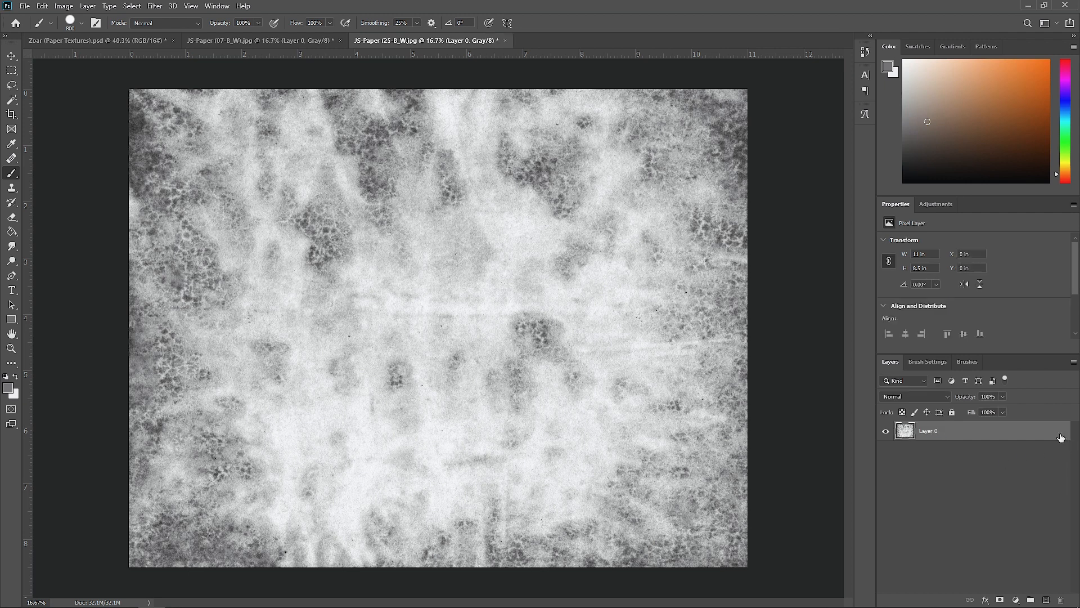
{"action": "mouse_move", "coordinate": [444, 146]}
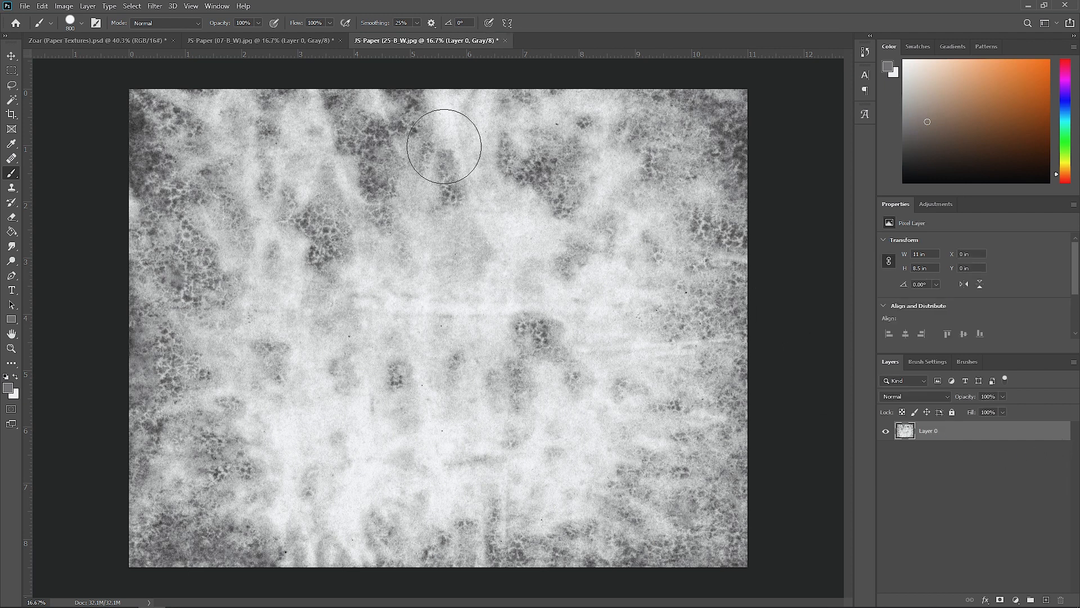
Step: Load the texture's Gray channel as a selection ready to bring its grain into the map
{"action": "left_click", "coordinate": [131, 6]}
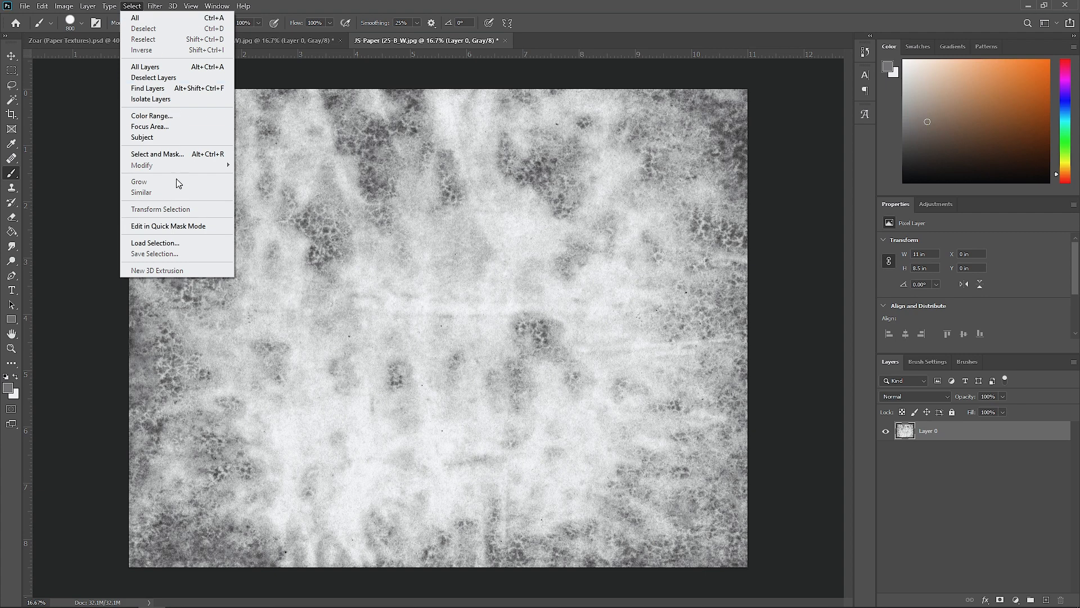
{"action": "left_click", "coordinate": [155, 243]}
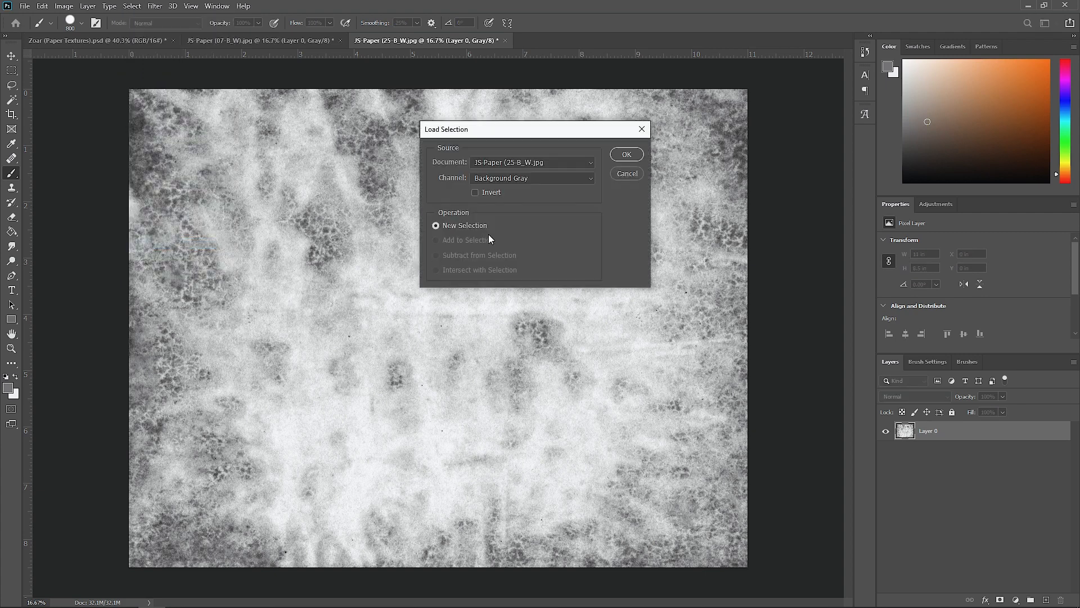
{"action": "left_click", "coordinate": [626, 154]}
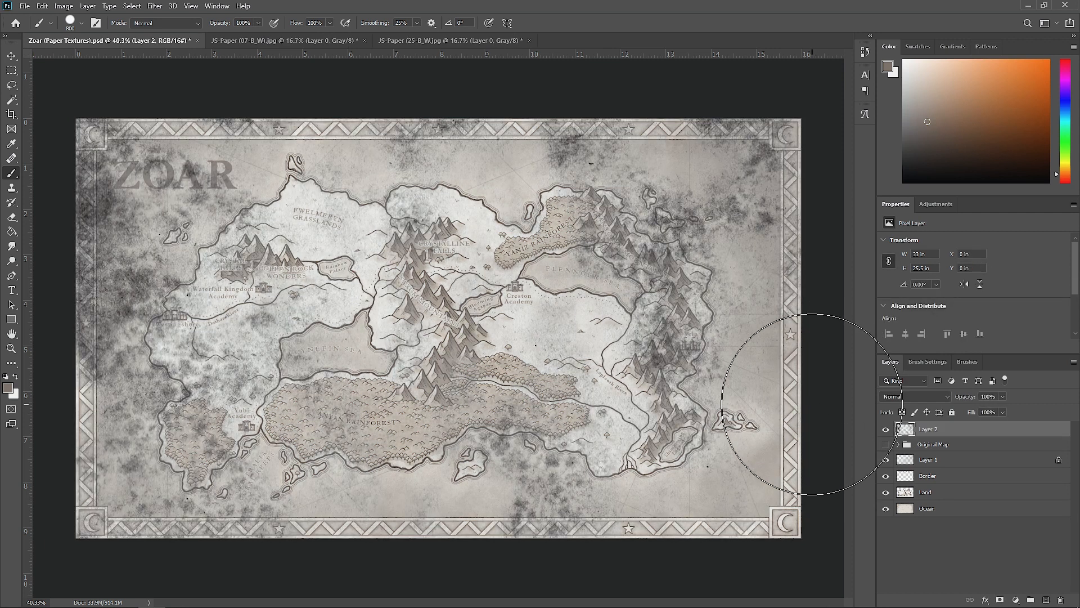
Step: Move Layer 2 beneath the Land layer and scale the salt texture to fill the canvas
{"action": "left_click", "coordinate": [11, 57]}
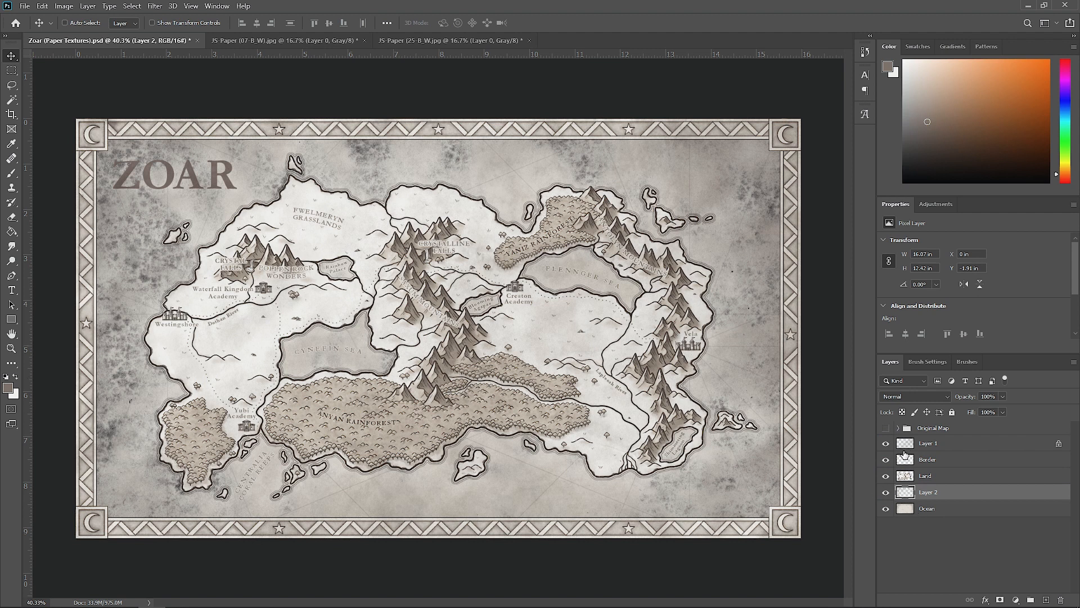
{"action": "left_click", "coordinate": [12, 157]}
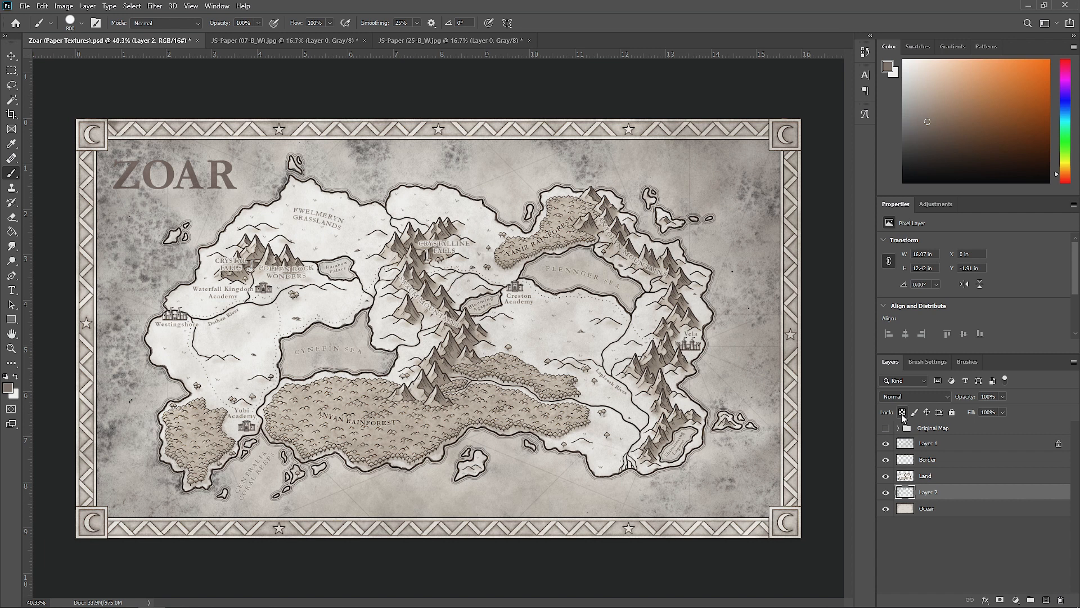
Step: Lock Layer 2's transparent pixels, fill it warm brown, and blend it into the ocean with Multiply
{"action": "left_click", "coordinate": [902, 412]}
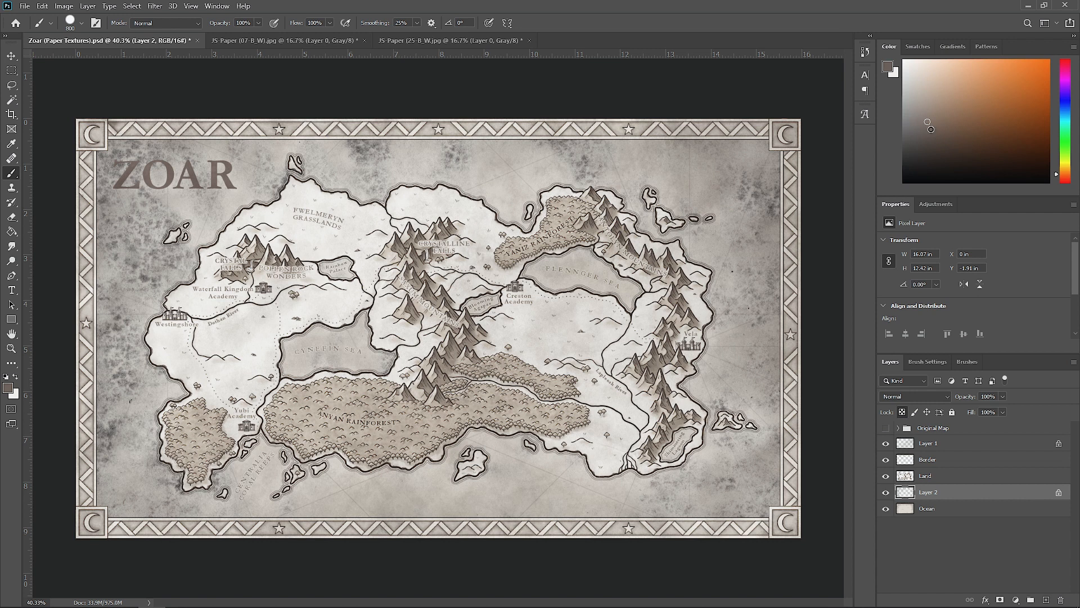
{"action": "mouse_move", "coordinate": [783, 186]}
{"action": "type", "text": "10"}
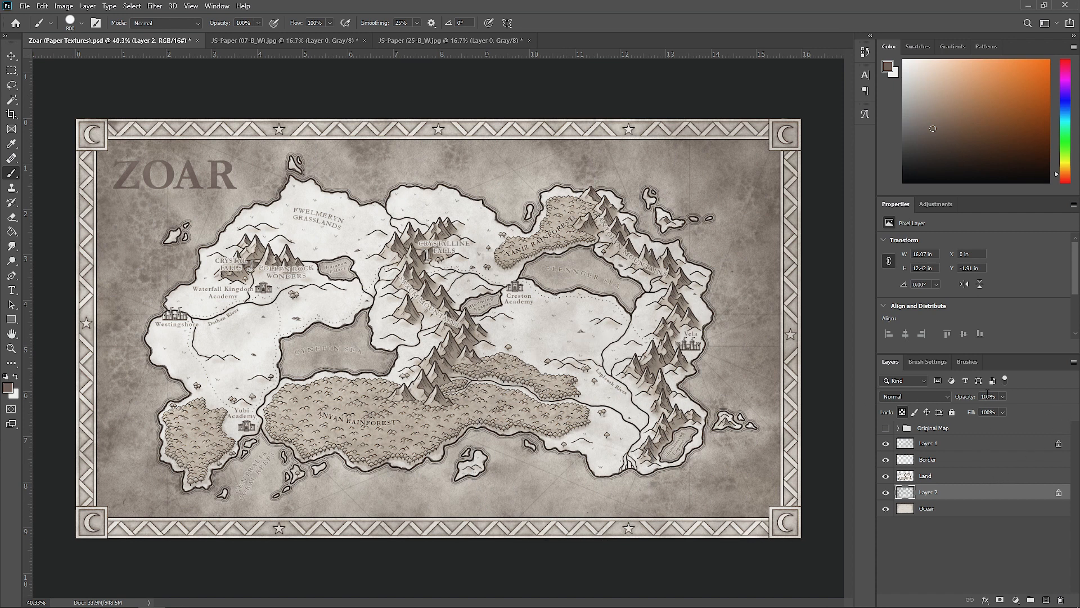
{"action": "left_click", "coordinate": [915, 396]}
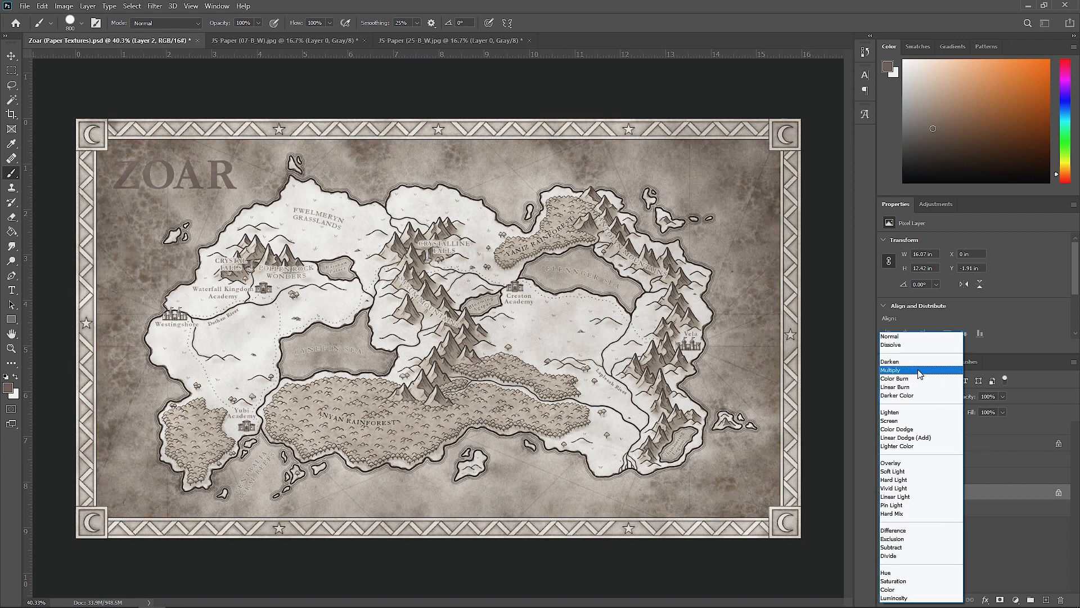
{"action": "left_click", "coordinate": [891, 370]}
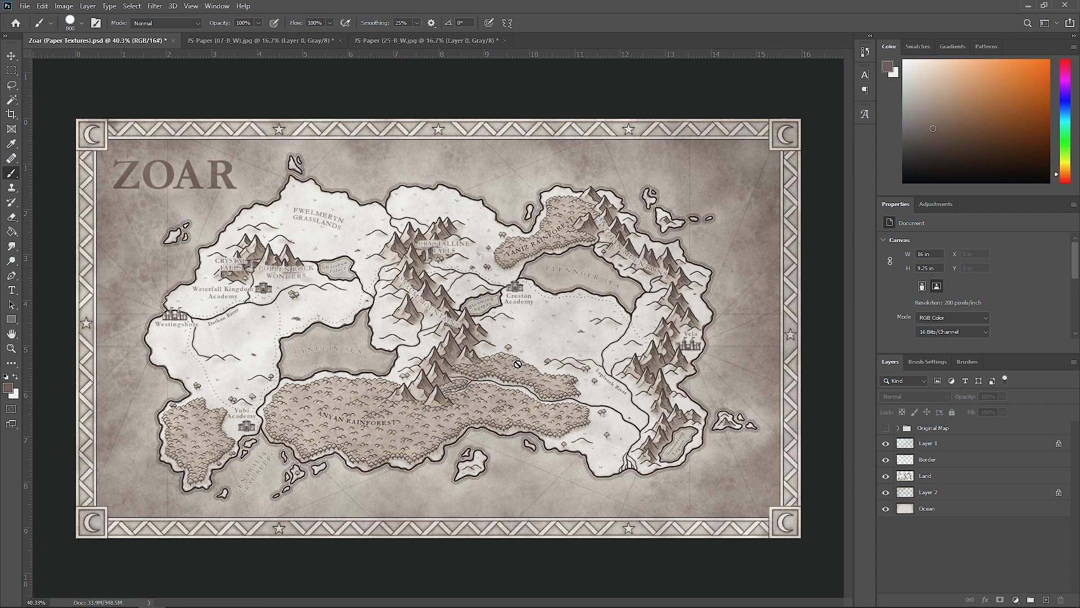
{"action": "mouse_move", "coordinate": [795, 500]}
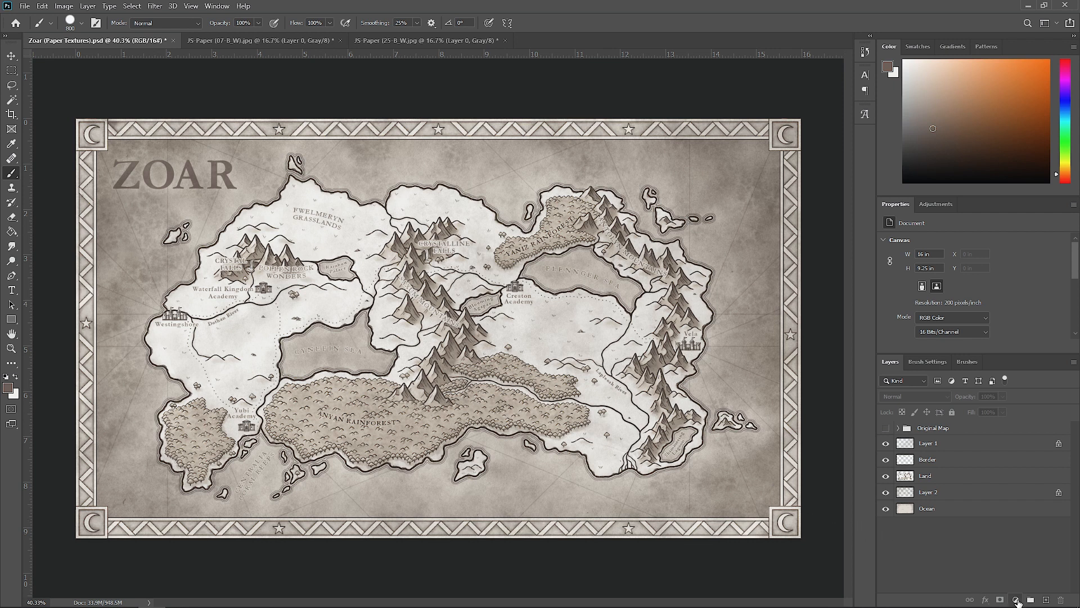
Step: Add a Curves adjustment layer above the map layers for the aged parchment contrast
{"action": "left_click", "coordinate": [1017, 599]}
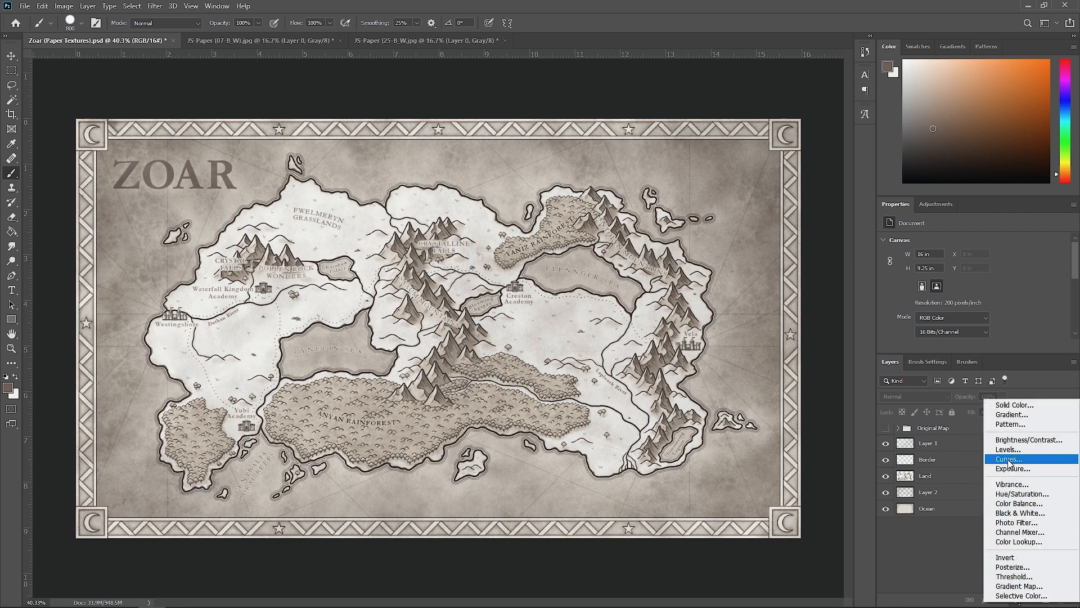
{"action": "left_click", "coordinate": [1008, 460]}
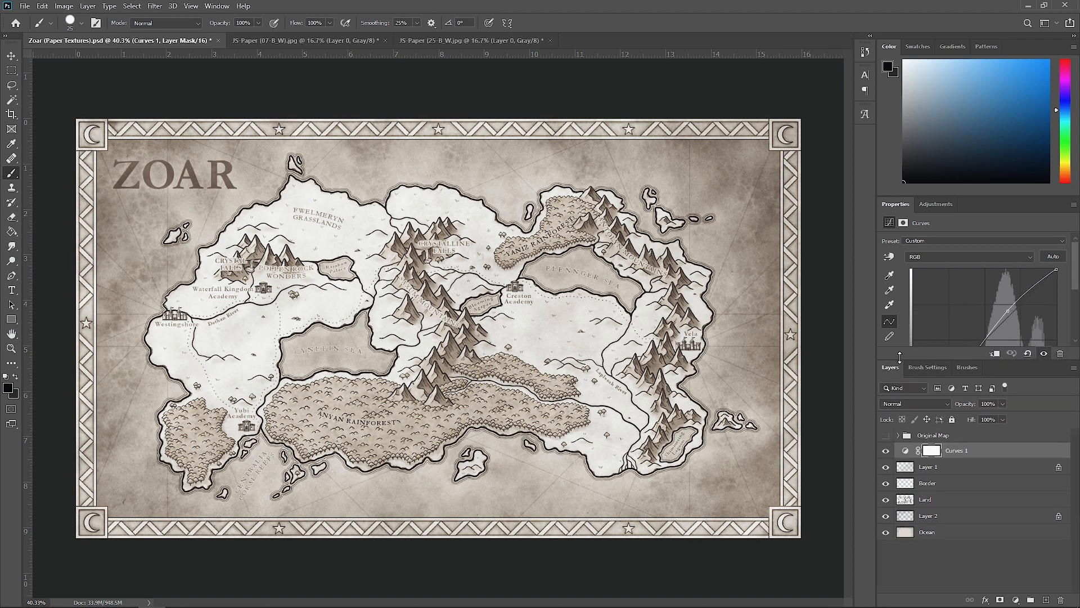
{"action": "left_click", "coordinate": [898, 420]}
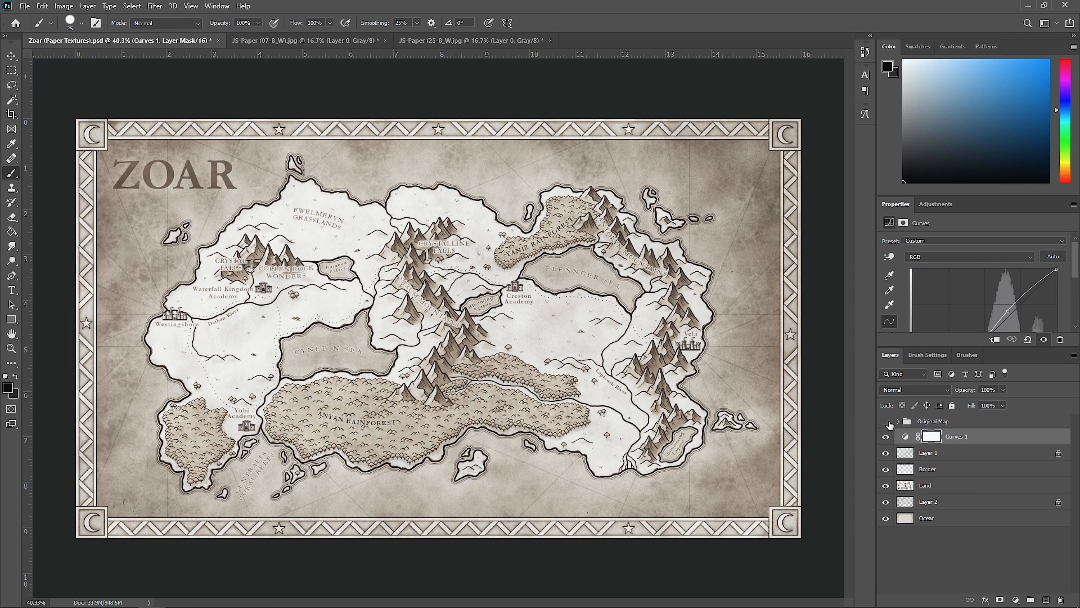
{"action": "left_click", "coordinate": [886, 421]}
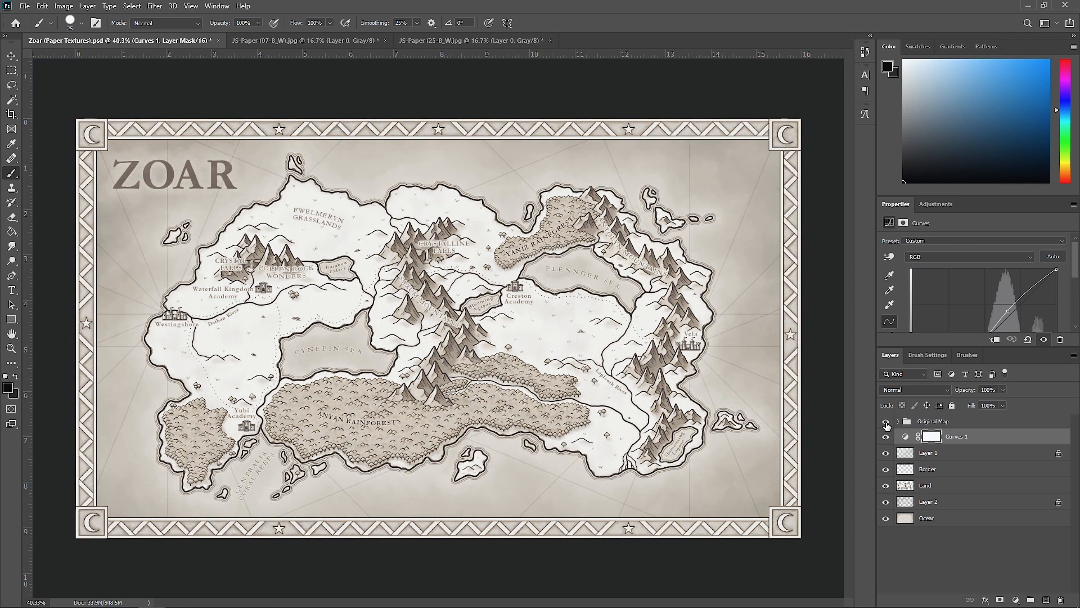
{"action": "left_click", "coordinate": [886, 421]}
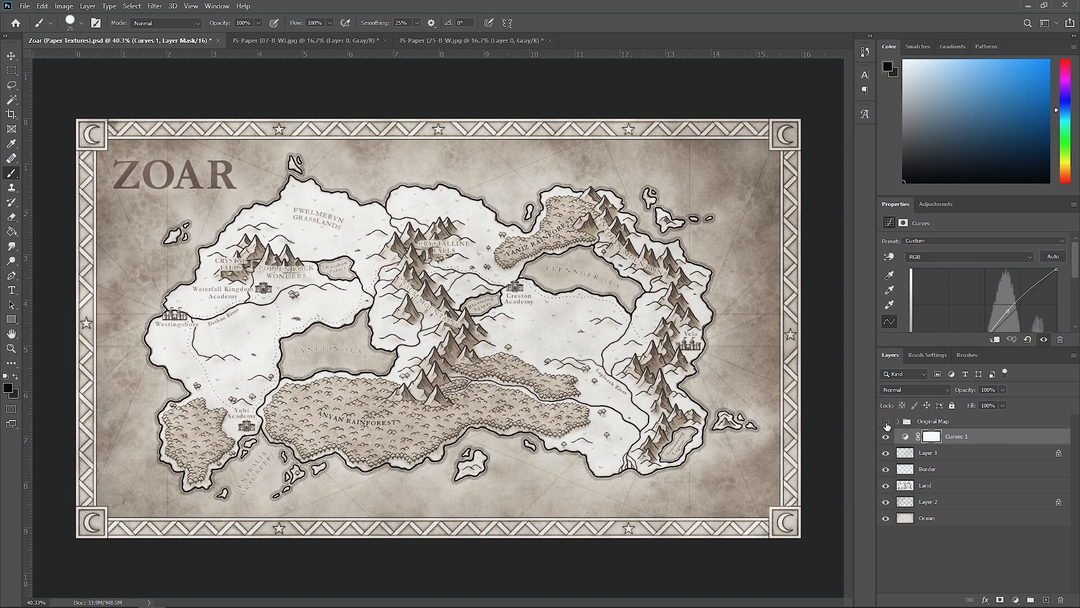
{"action": "left_click", "coordinate": [885, 421]}
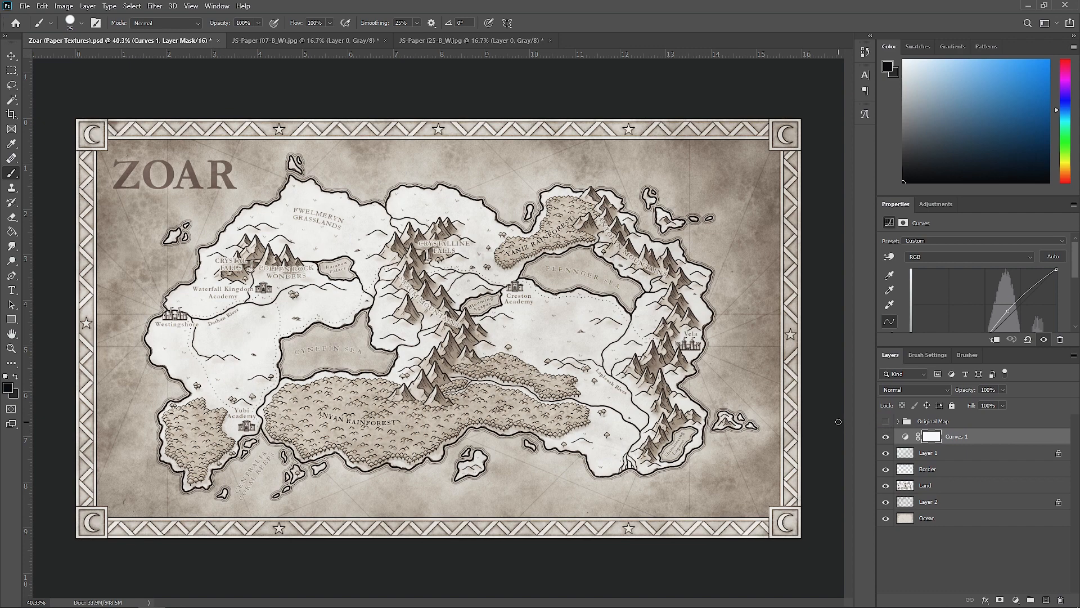